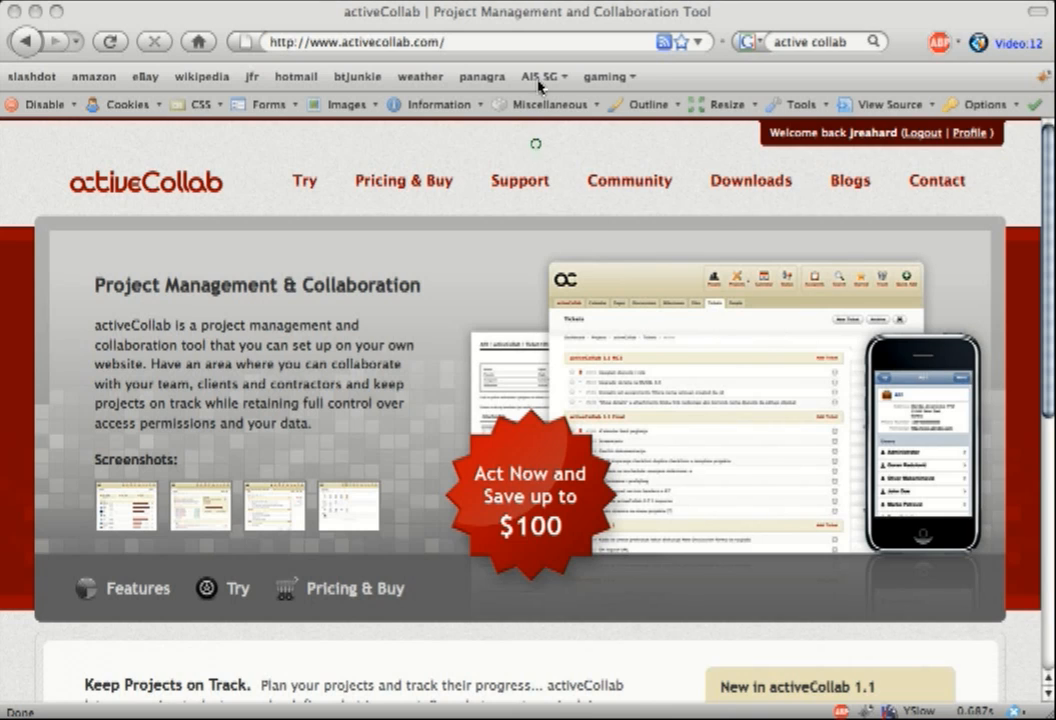
# Navigate from the activeCollab product site to the AIS Solutions Group website.
pyautogui.click(538, 76)
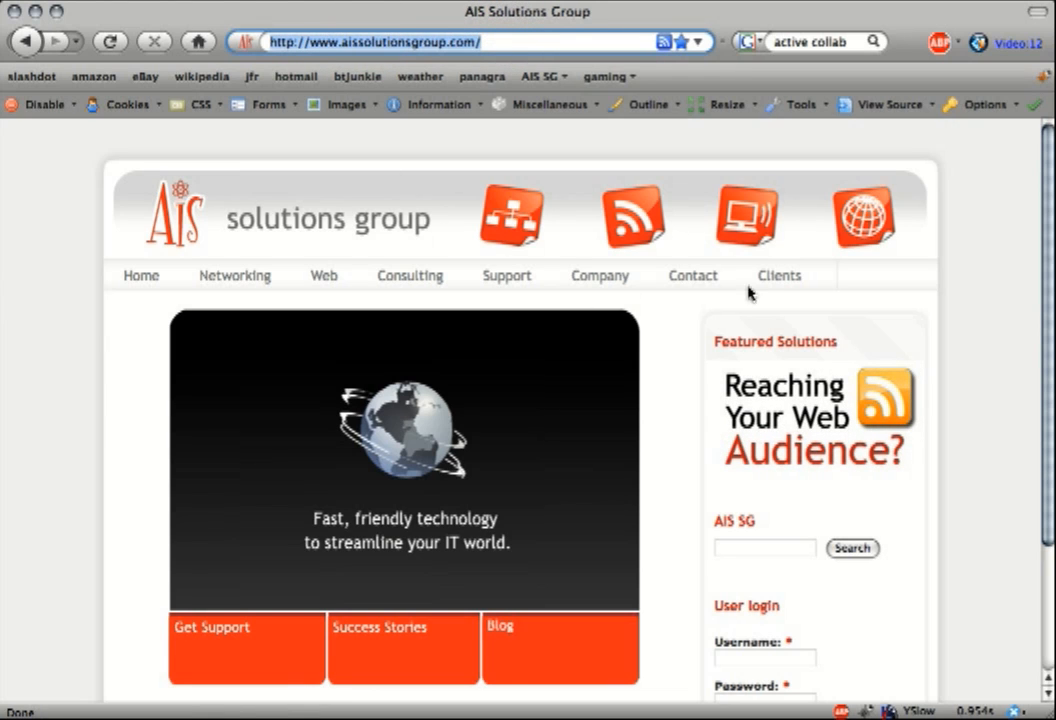
# Log in to the client project portal with email 'jef...' and password via the Clients link.
pyautogui.click(780, 276)
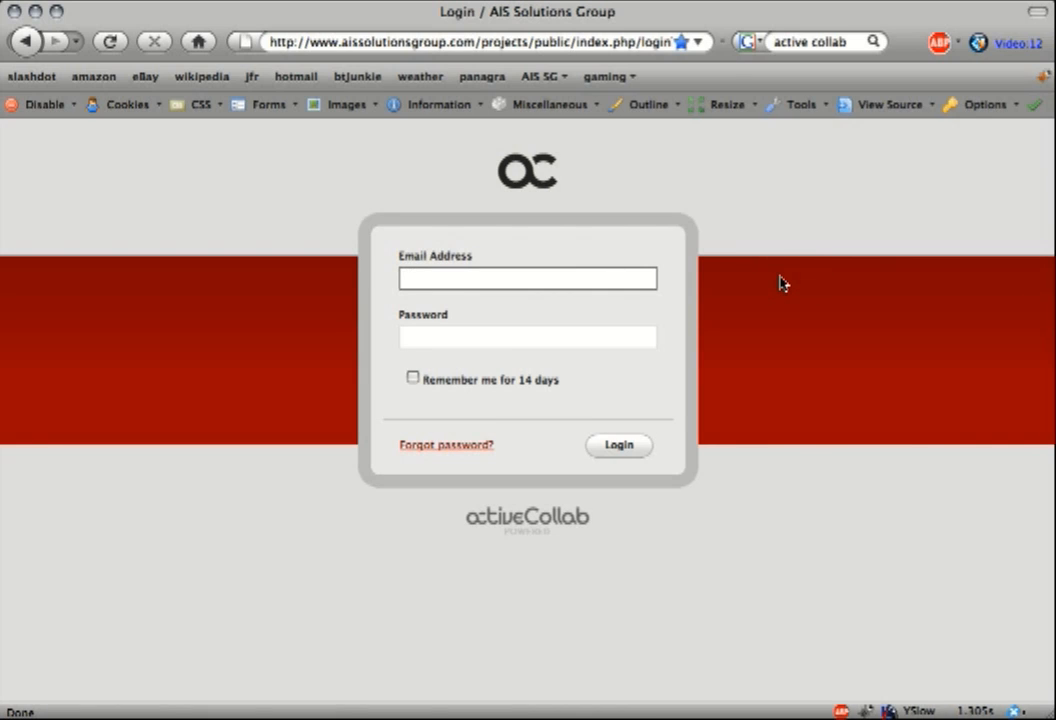
pyautogui.click(528, 278)
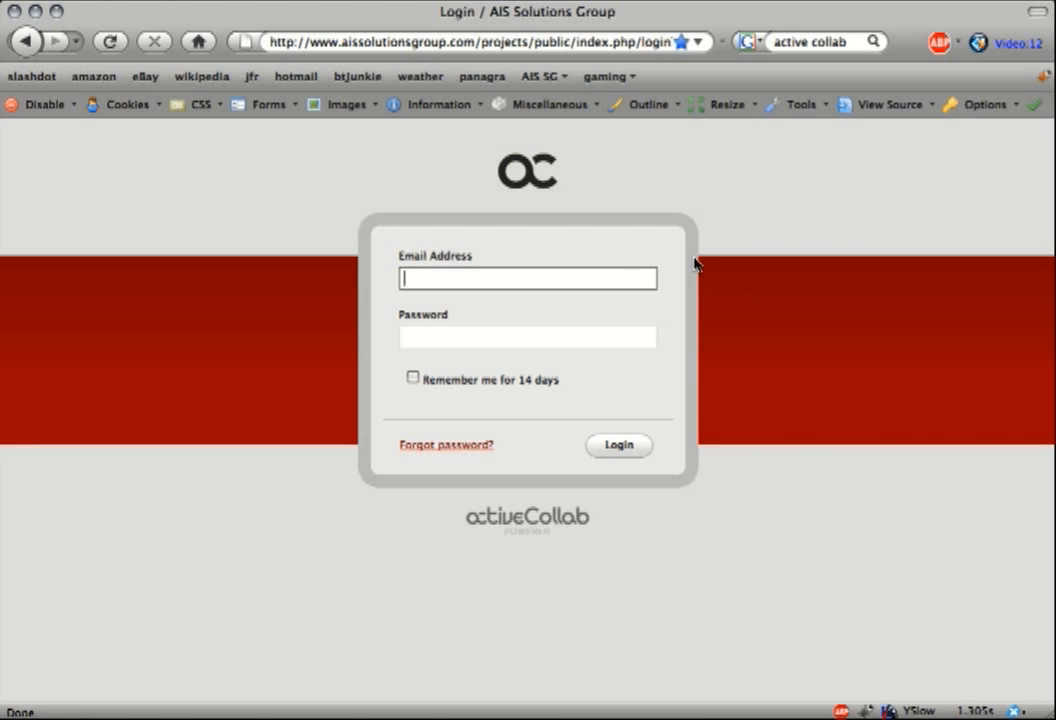
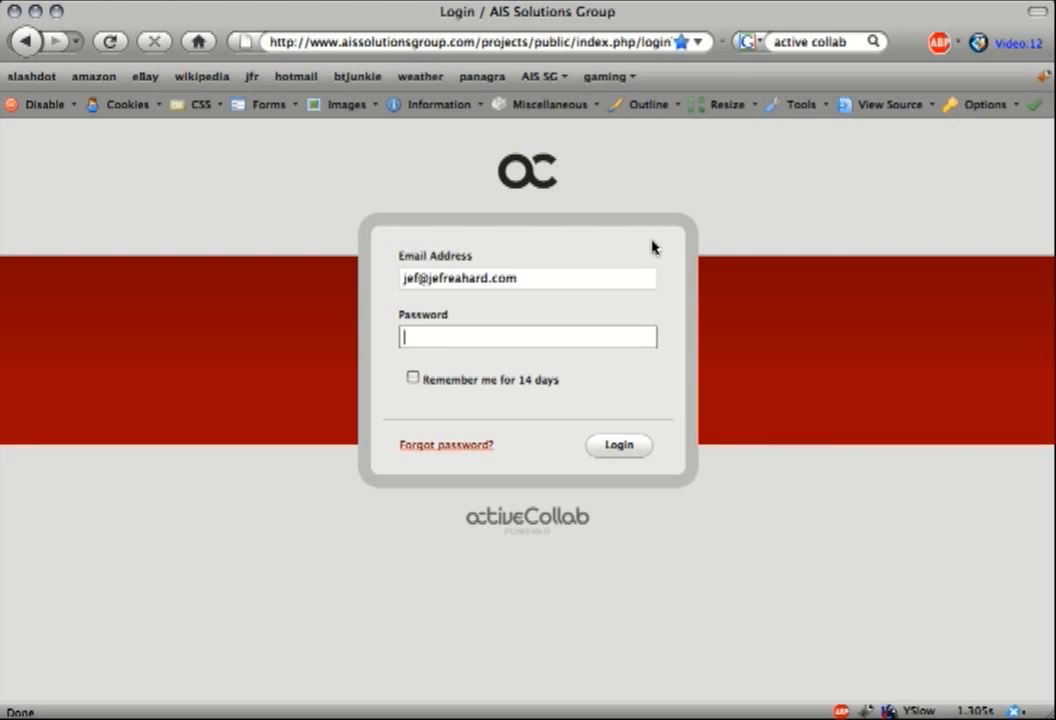
pyautogui.write('password')
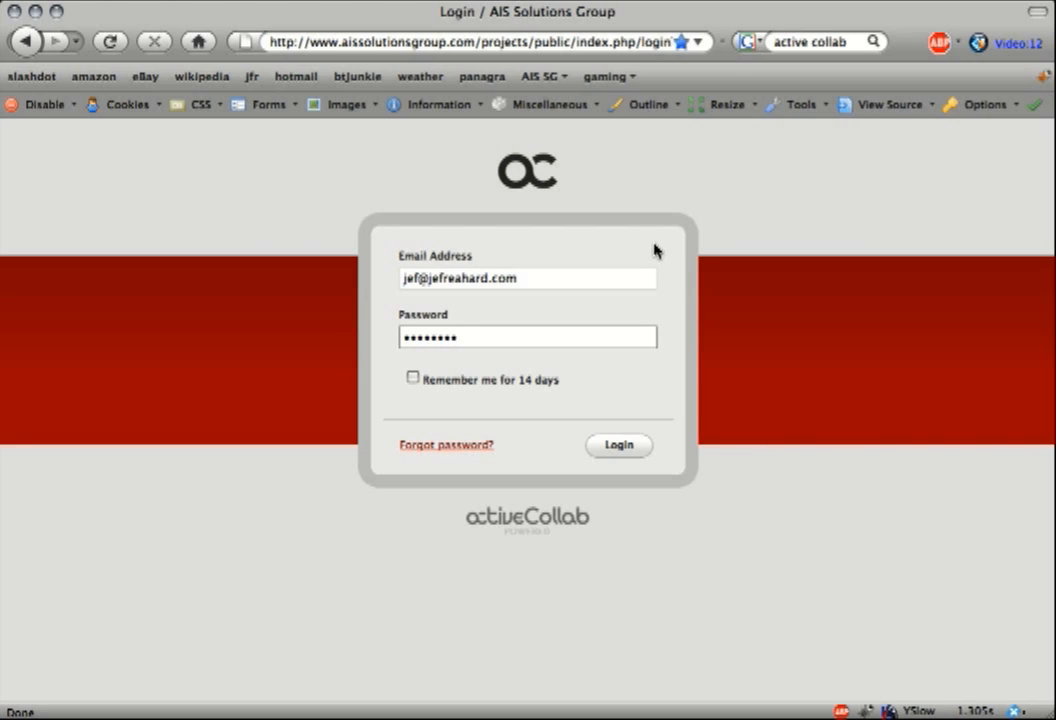
pyautogui.click(618, 444)
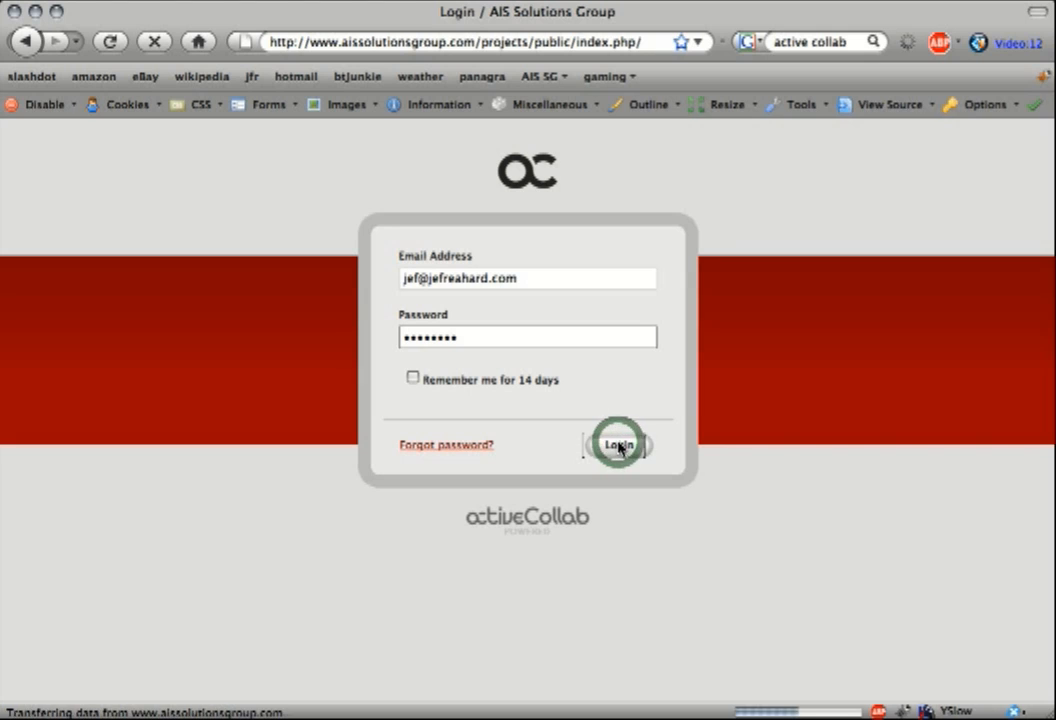
# Land on the Dashboard listing the active project AIS Computers (AC Training Video).
pyautogui.click(620, 444)
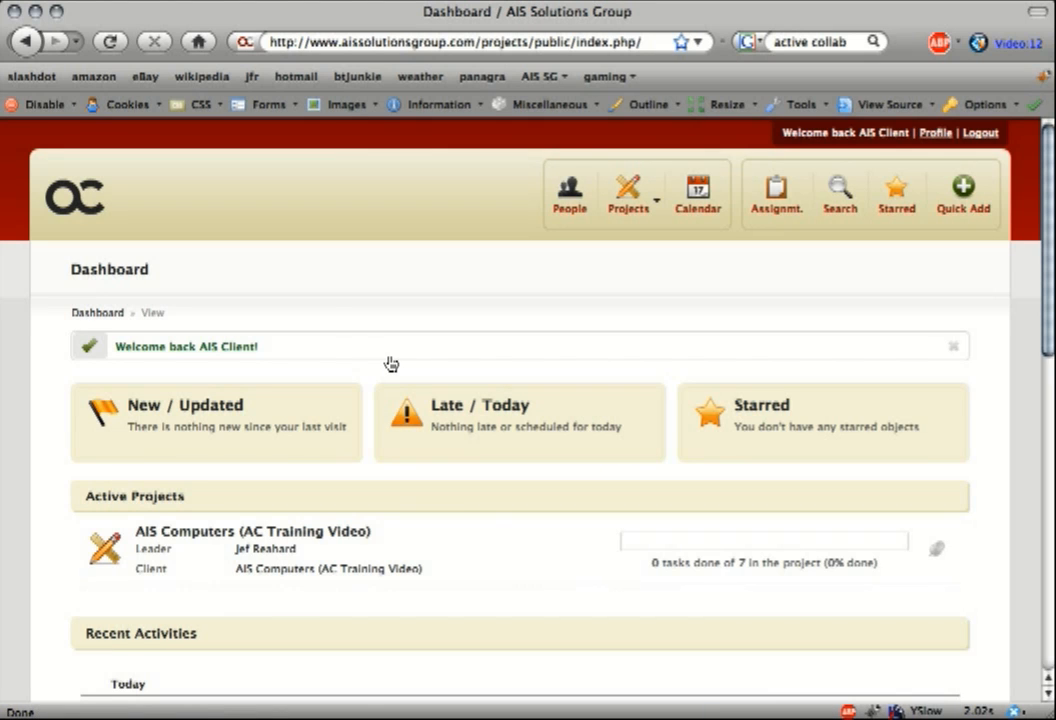
pyautogui.moveTo(264, 288)
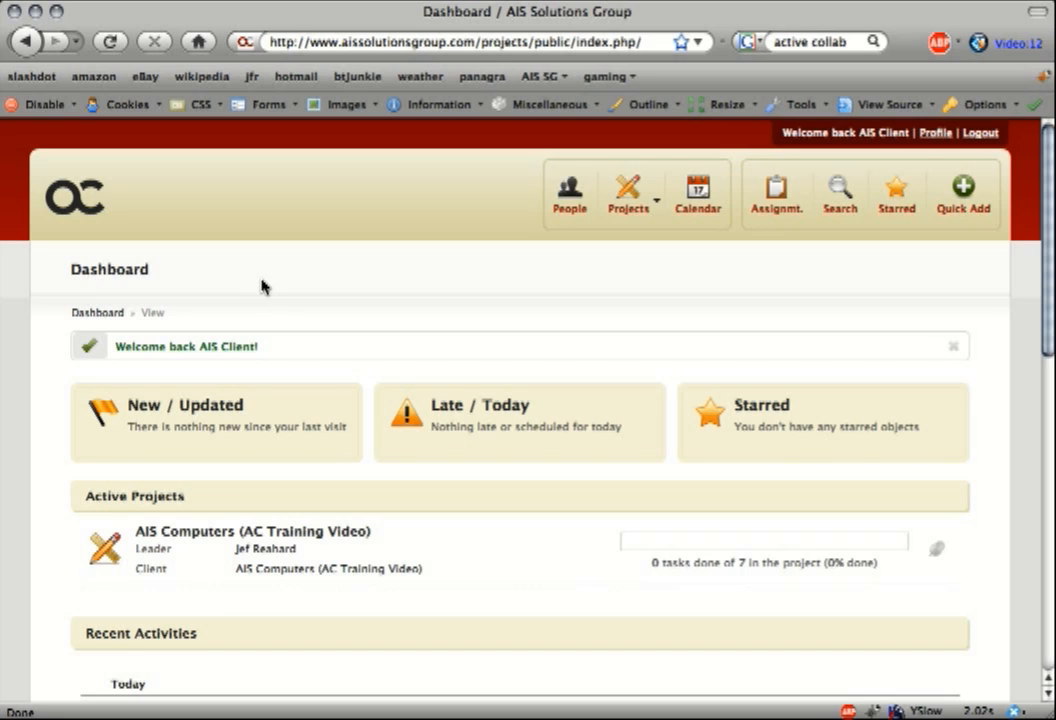
pyautogui.moveTo(246, 312)
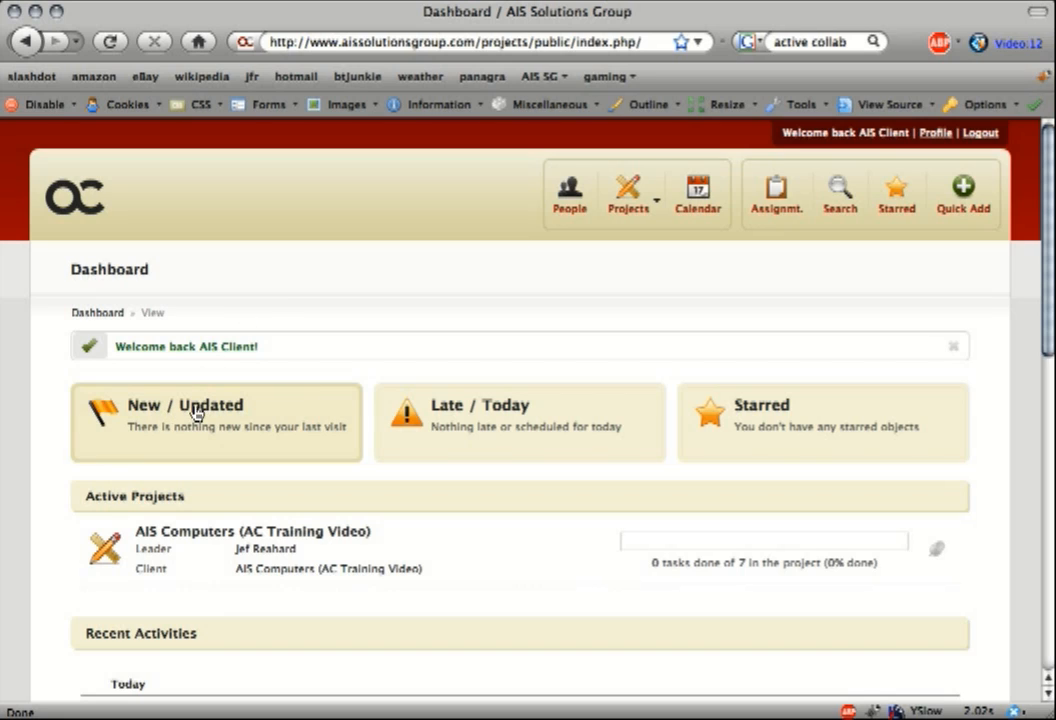
pyautogui.moveTo(488, 412)
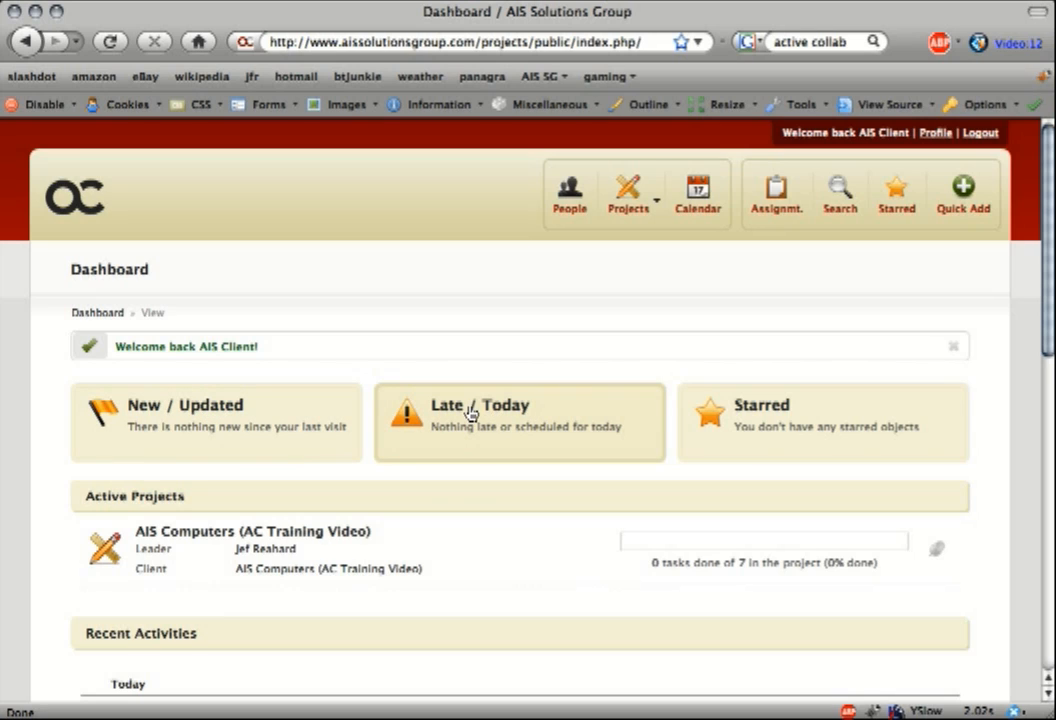
pyautogui.moveTo(760, 412)
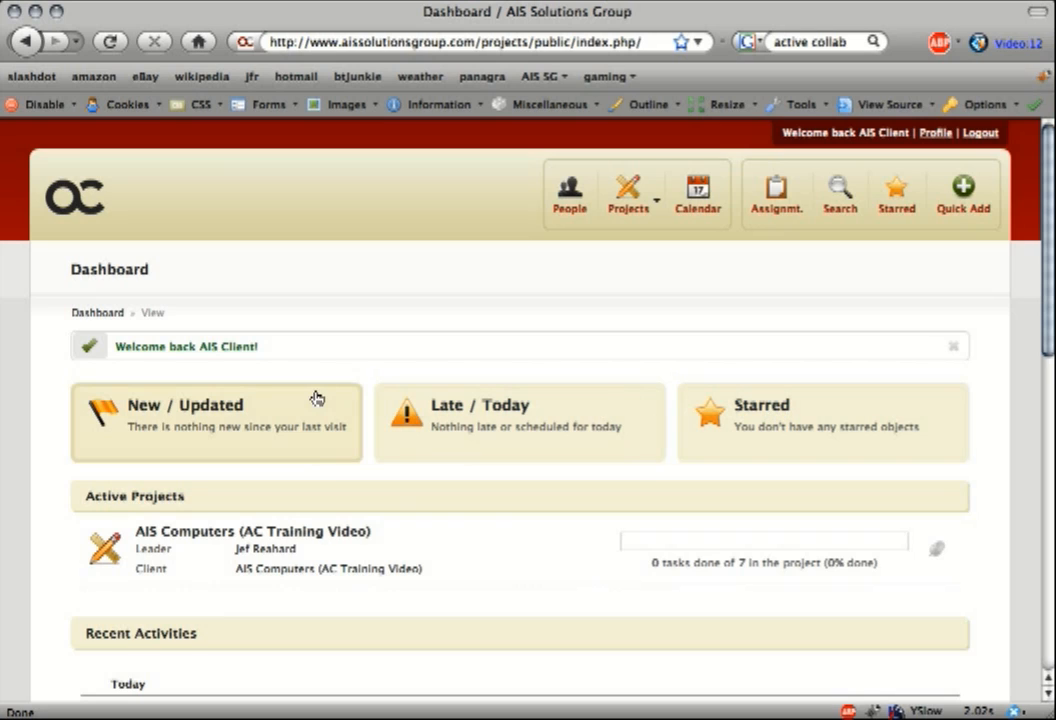
pyautogui.moveTo(340, 360)
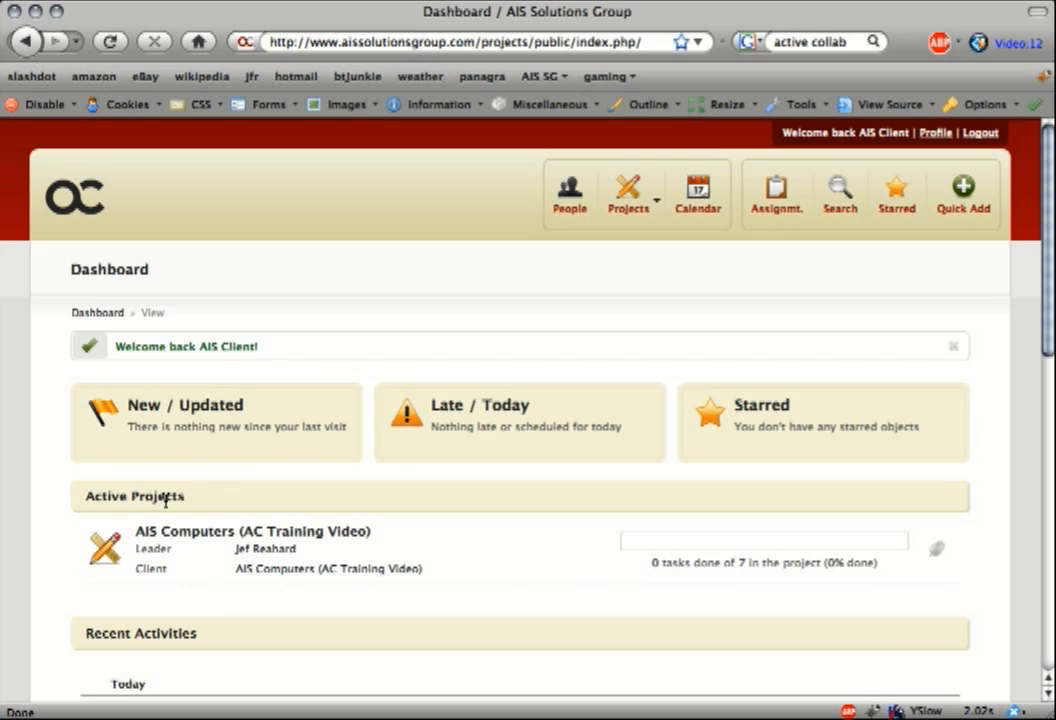
pyautogui.moveTo(196, 512)
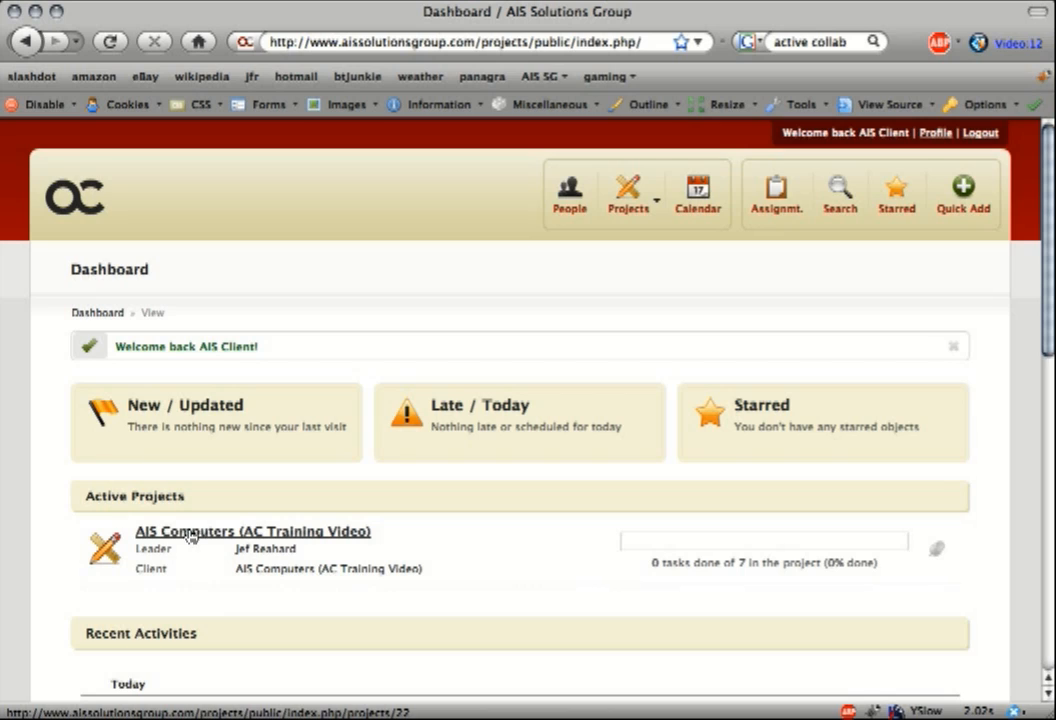
pyautogui.moveTo(330, 536)
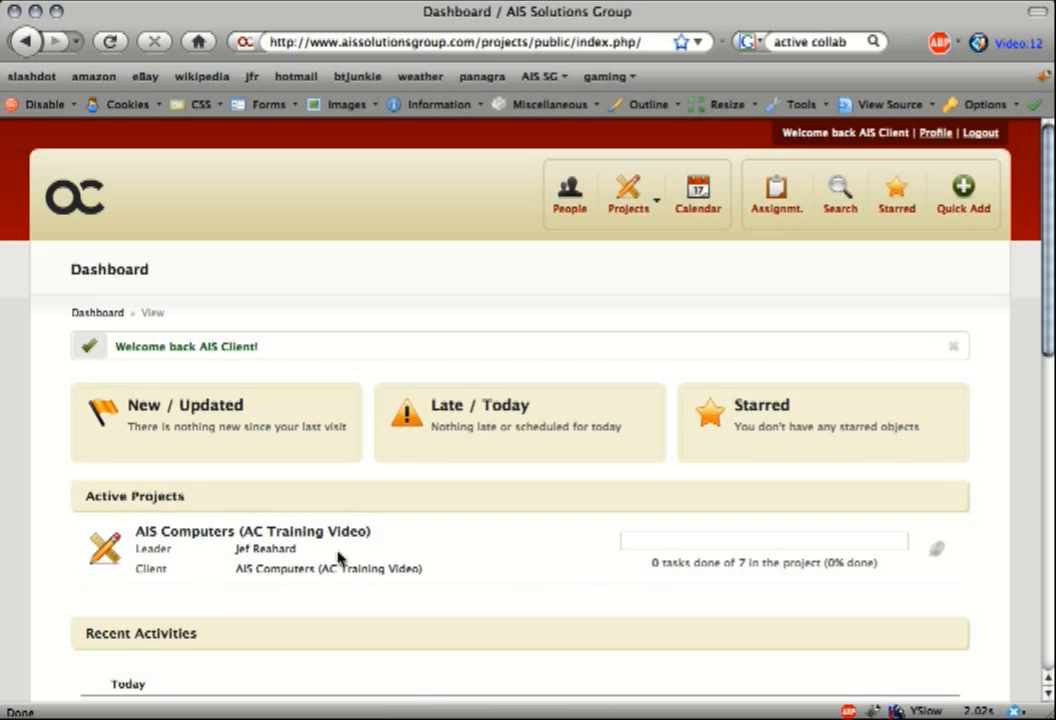
pyautogui.moveTo(228, 580)
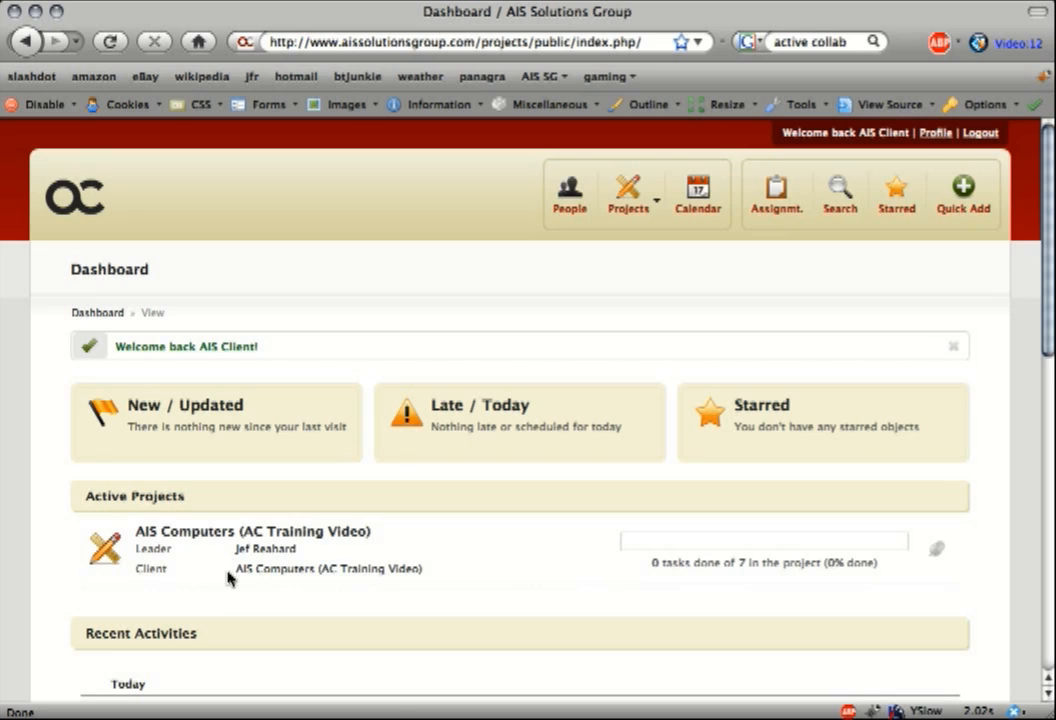
pyautogui.moveTo(680, 584)
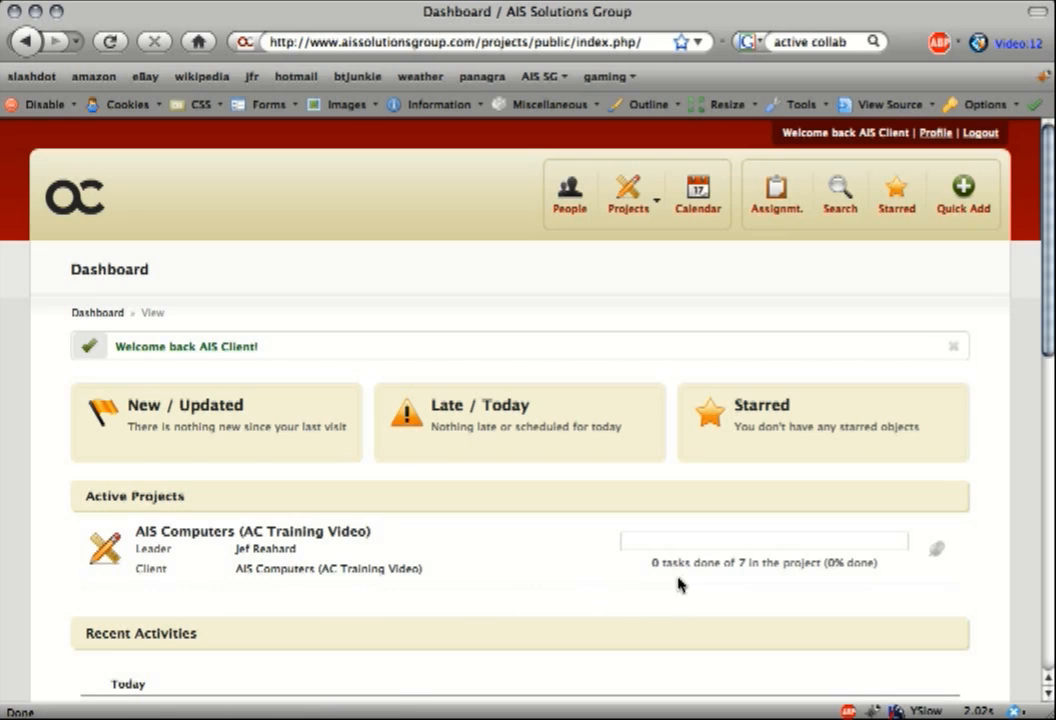
pyautogui.moveTo(744, 582)
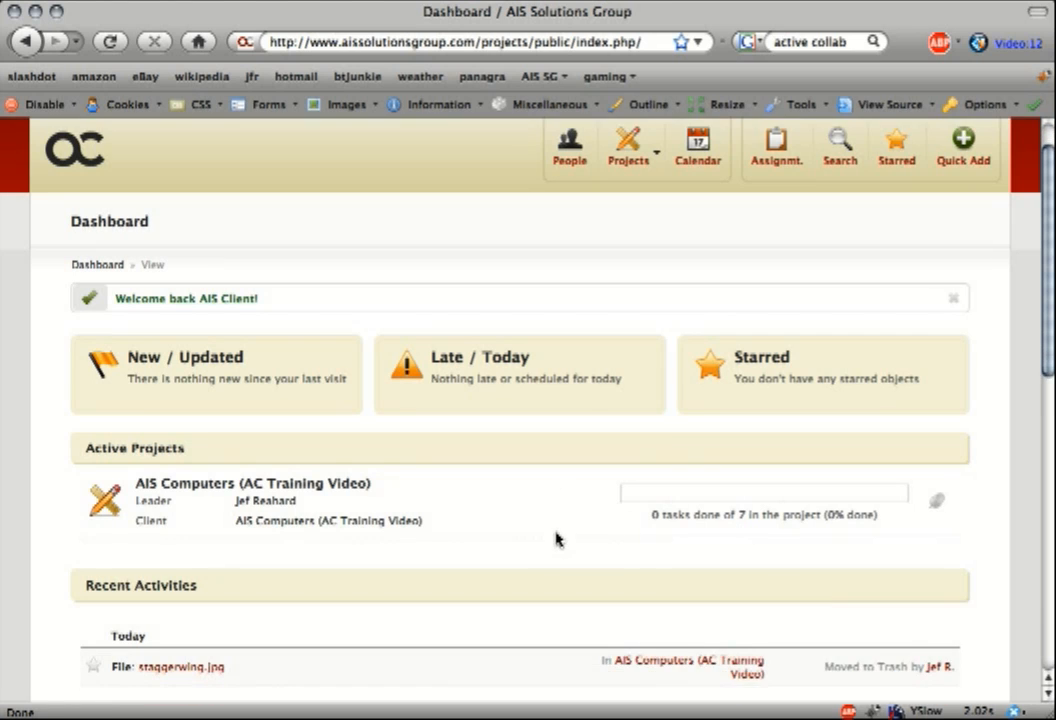
pyautogui.scroll(-3)
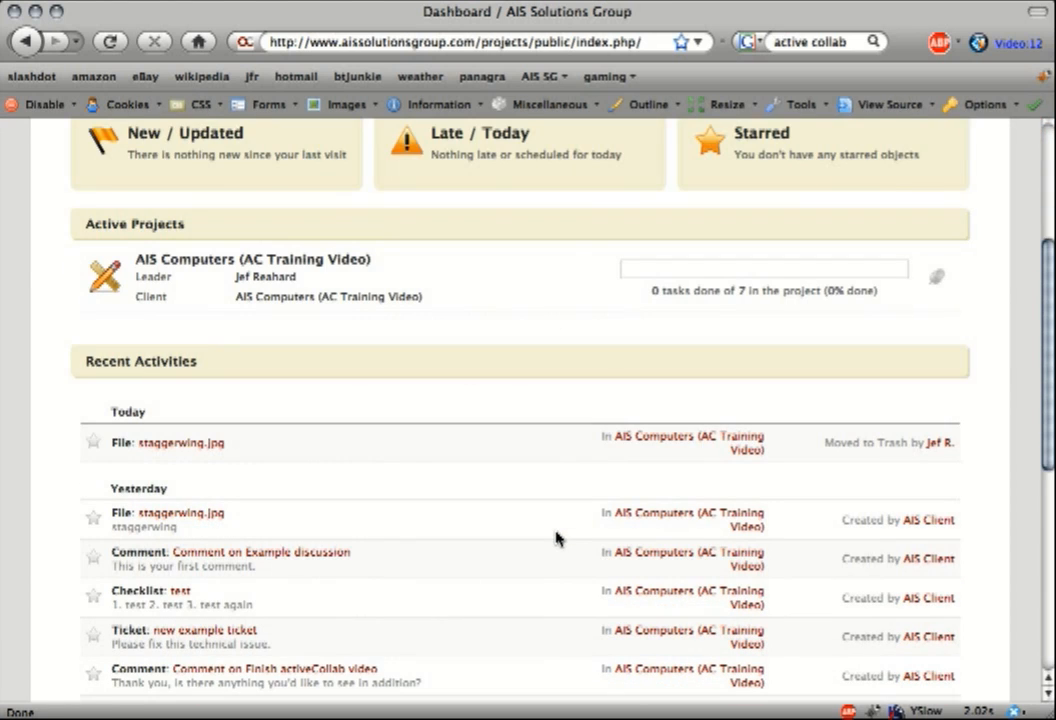
pyautogui.scroll(-3)
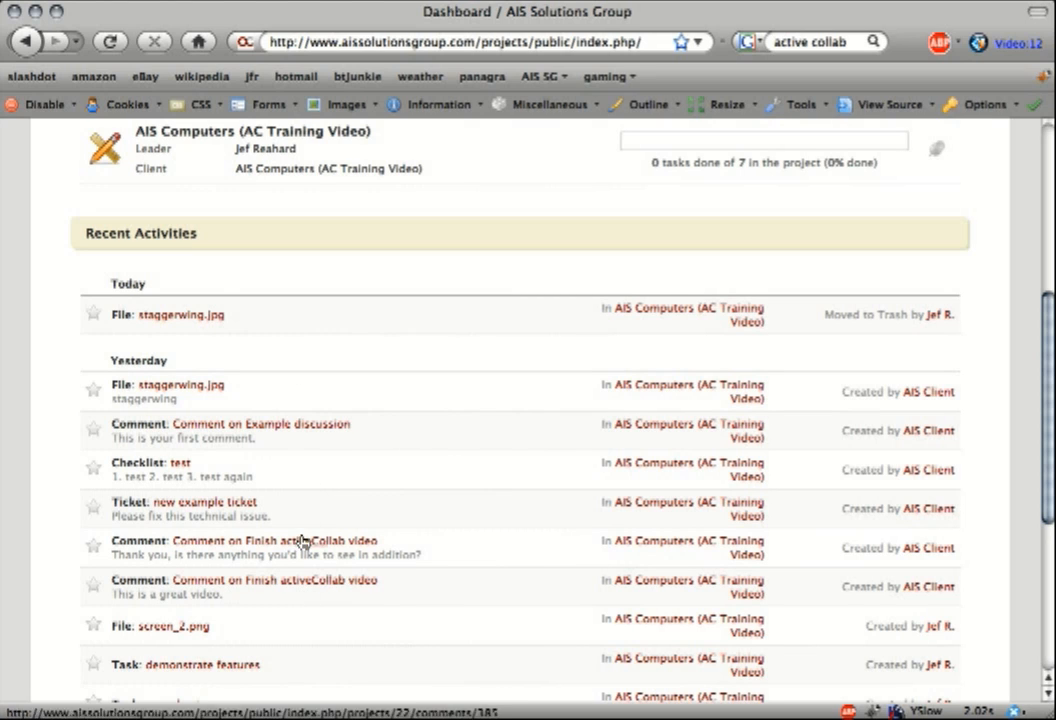
pyautogui.moveTo(444, 460)
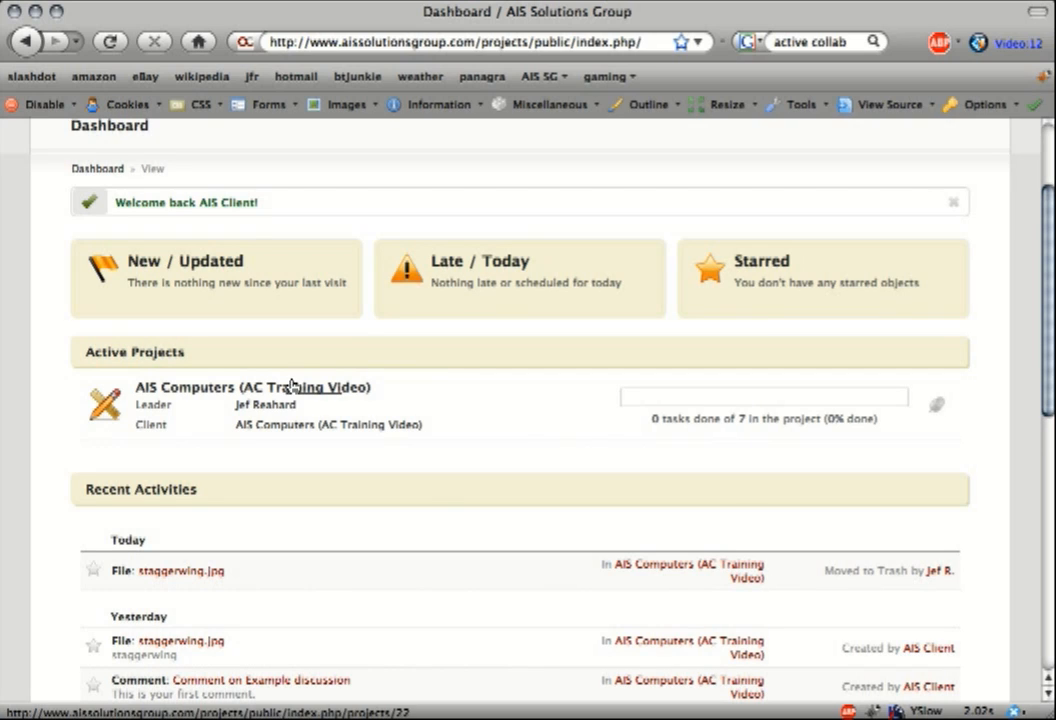
pyautogui.moveTo(222, 392)
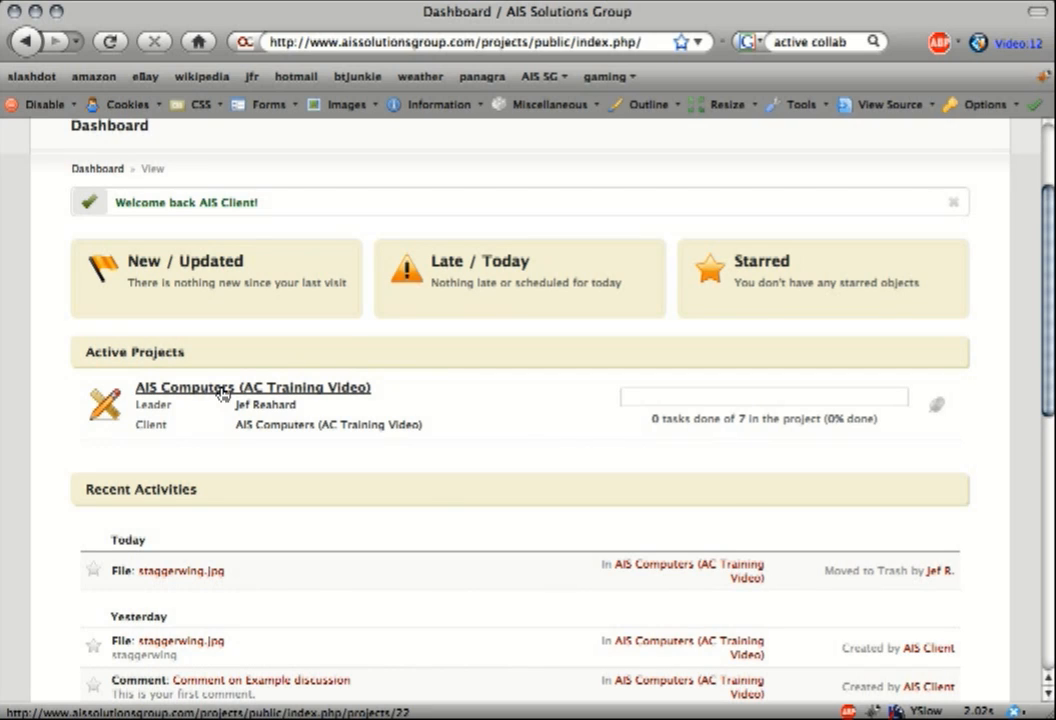
pyautogui.click(252, 388)
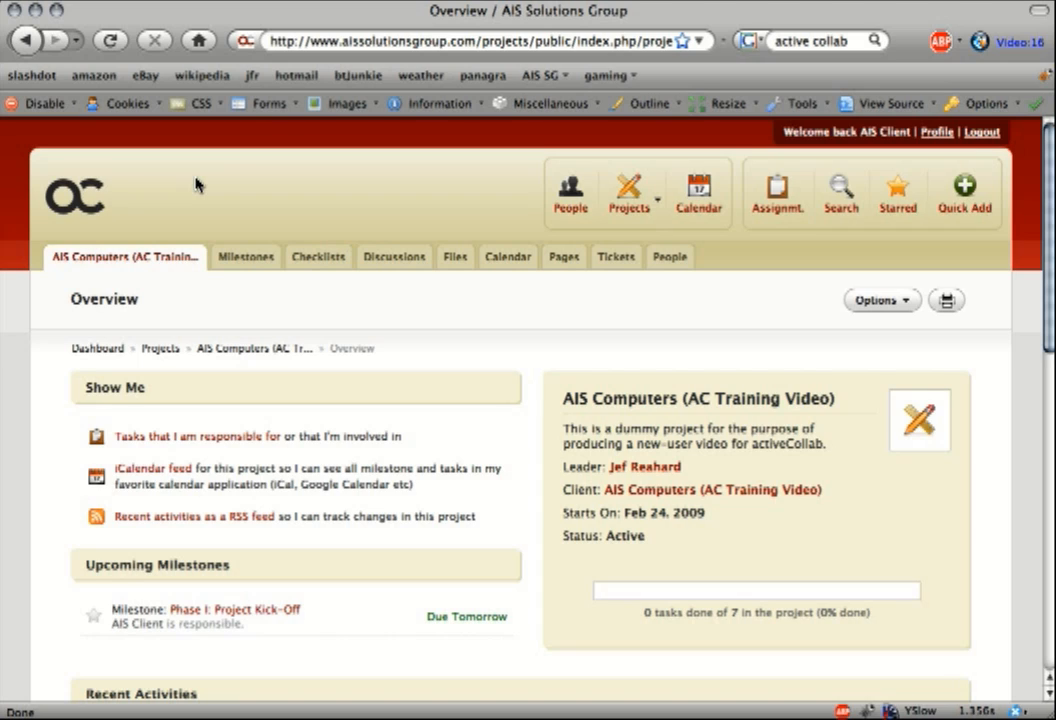
pyautogui.moveTo(140, 316)
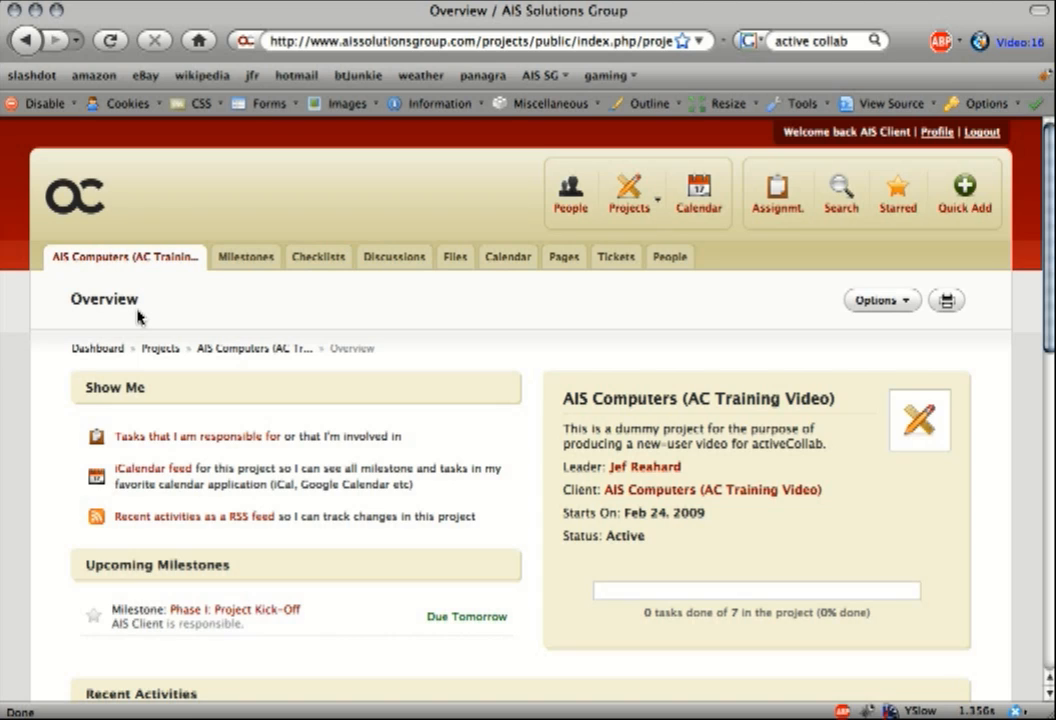
pyautogui.moveTo(172, 364)
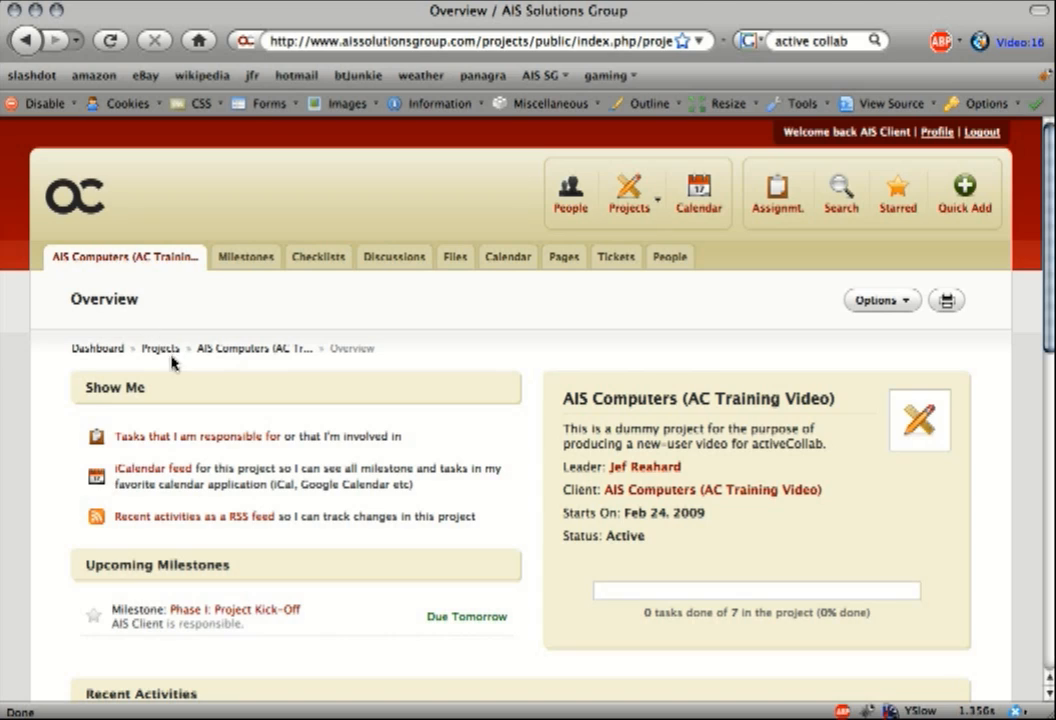
pyautogui.moveTo(216, 512)
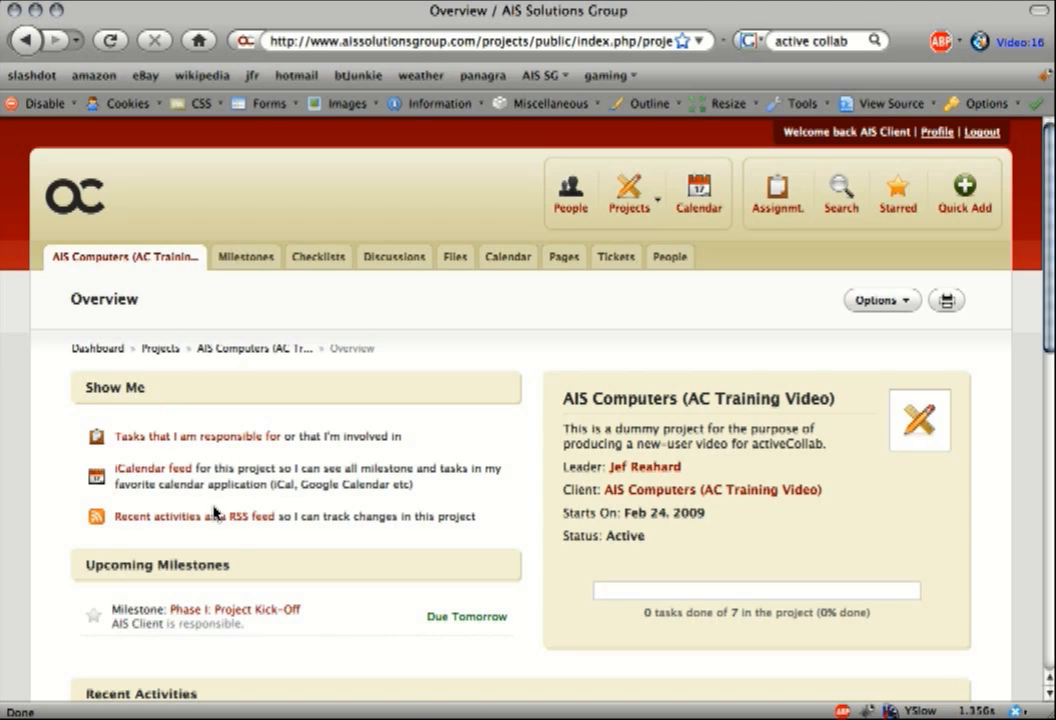
pyautogui.moveTo(276, 570)
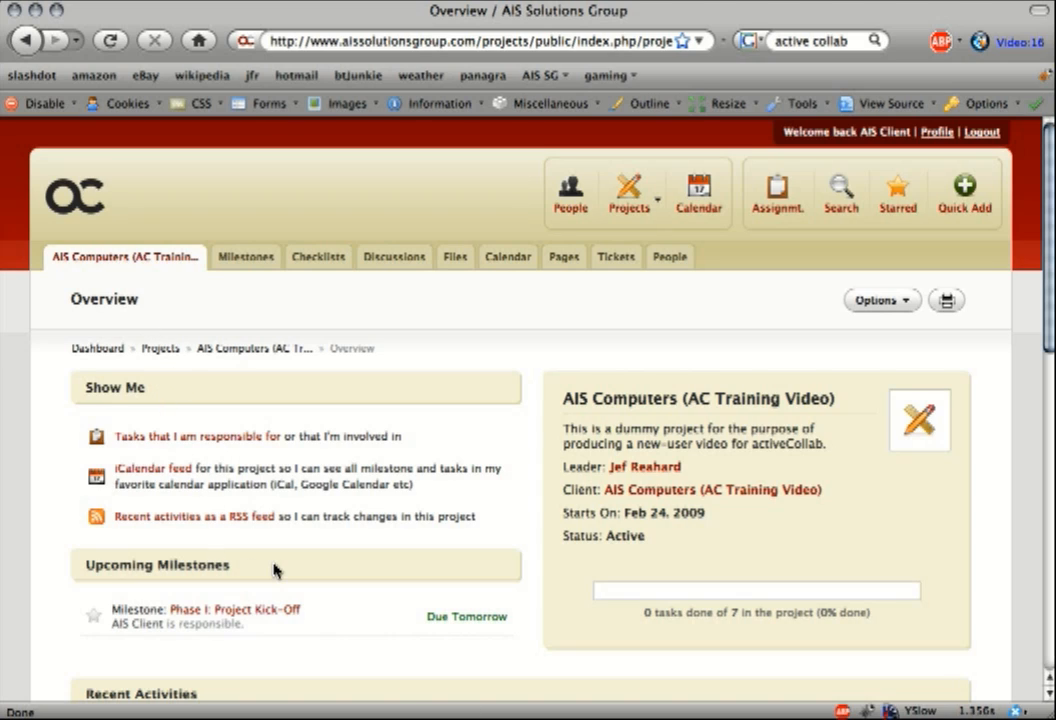
pyautogui.moveTo(288, 576)
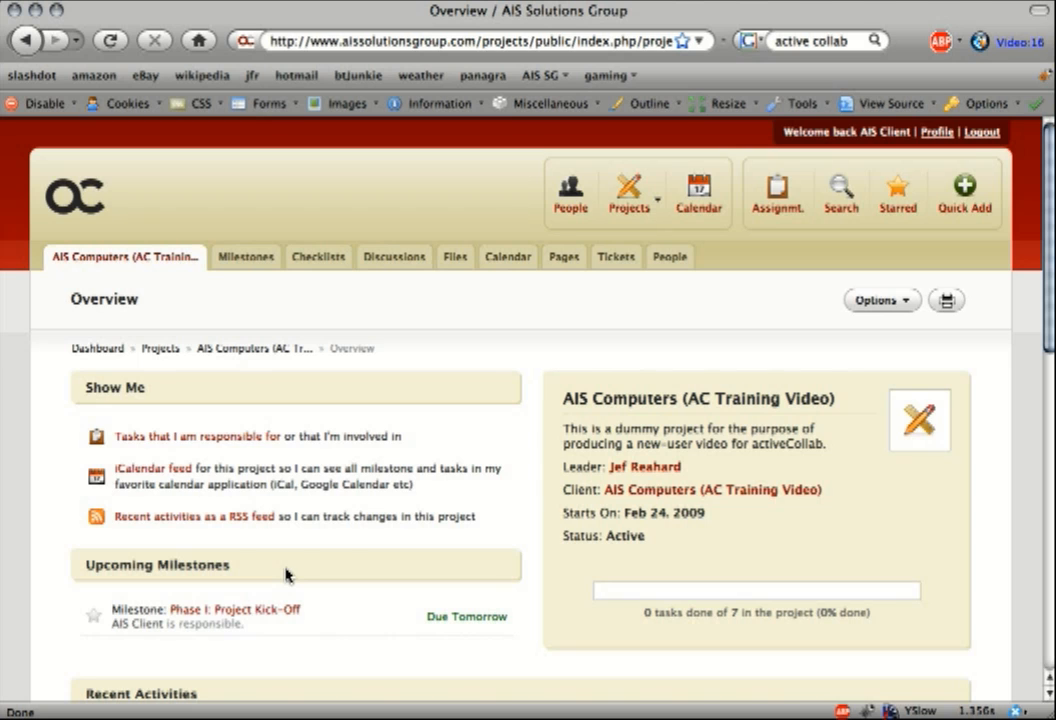
pyautogui.scroll(-3)
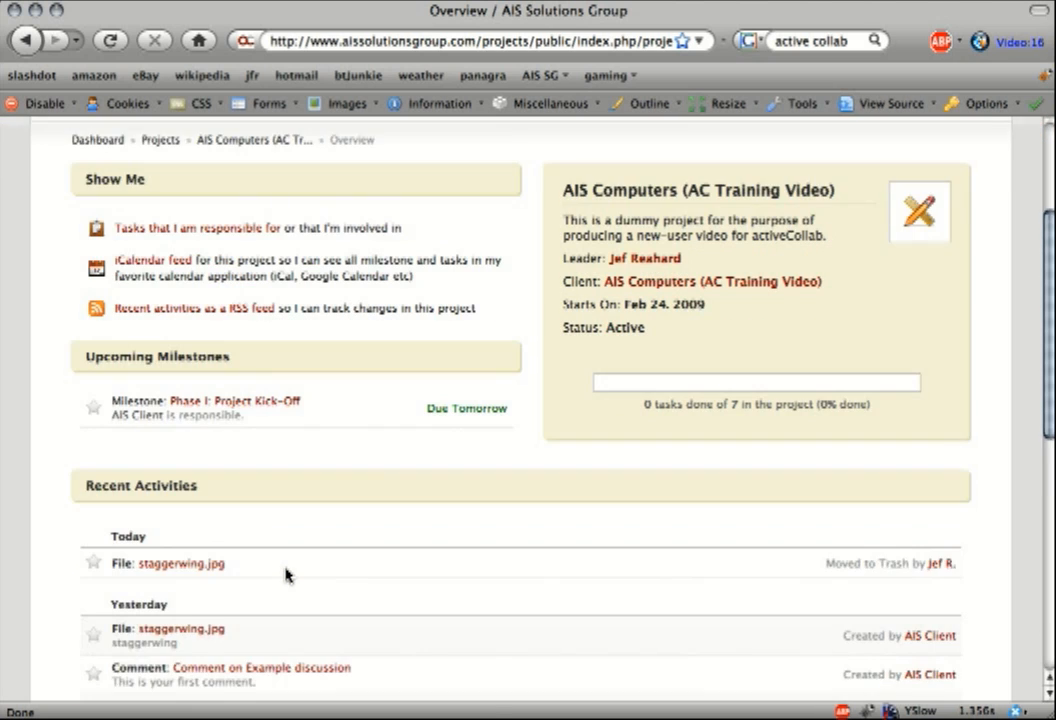
pyautogui.scroll(-3)
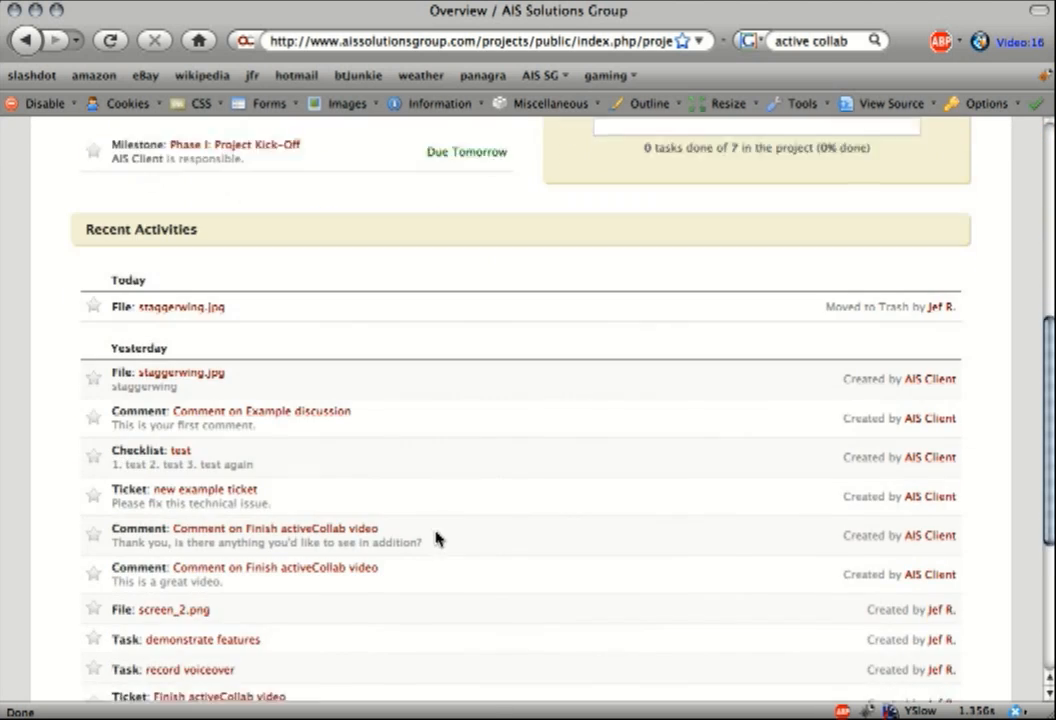
pyautogui.scroll(-3)
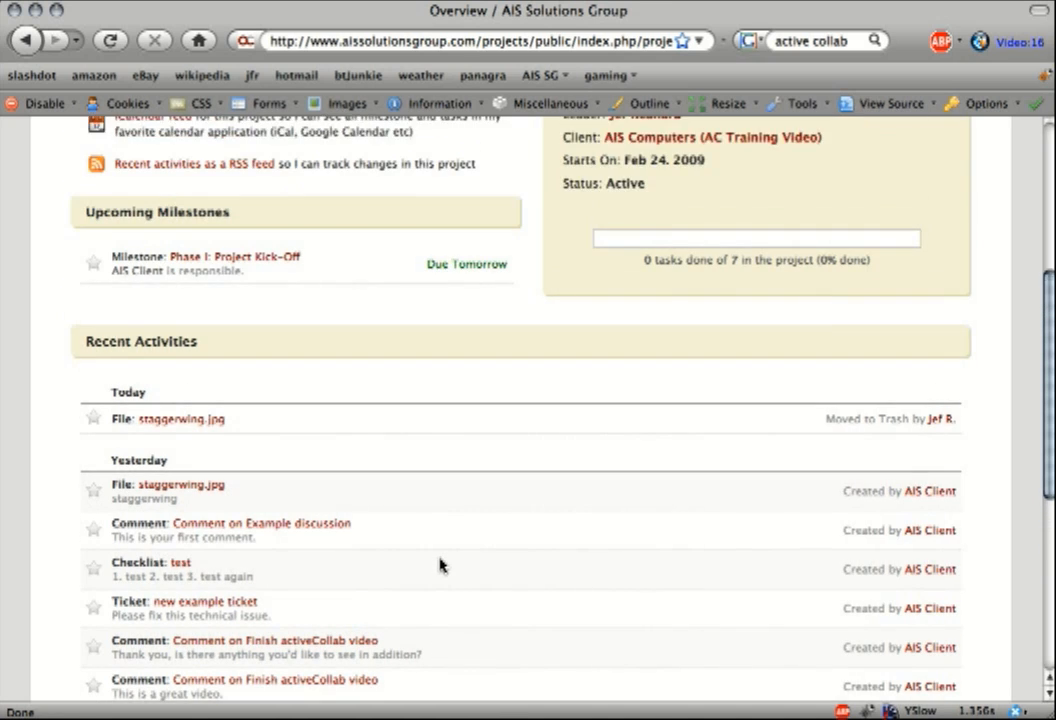
pyautogui.scroll(3)
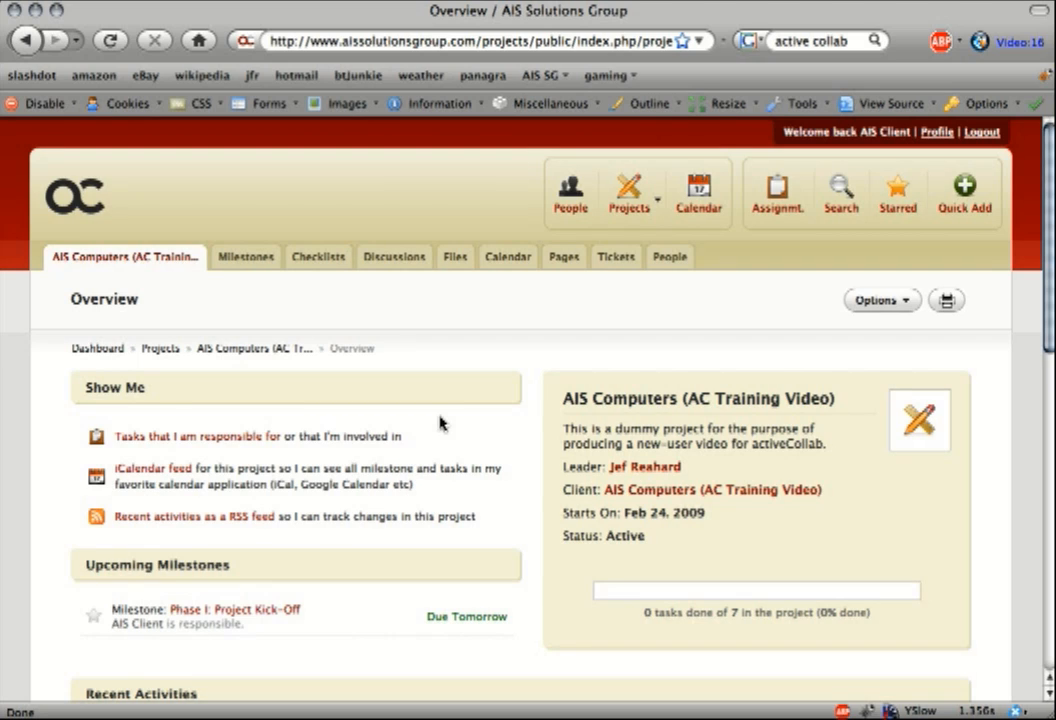
pyautogui.moveTo(256, 290)
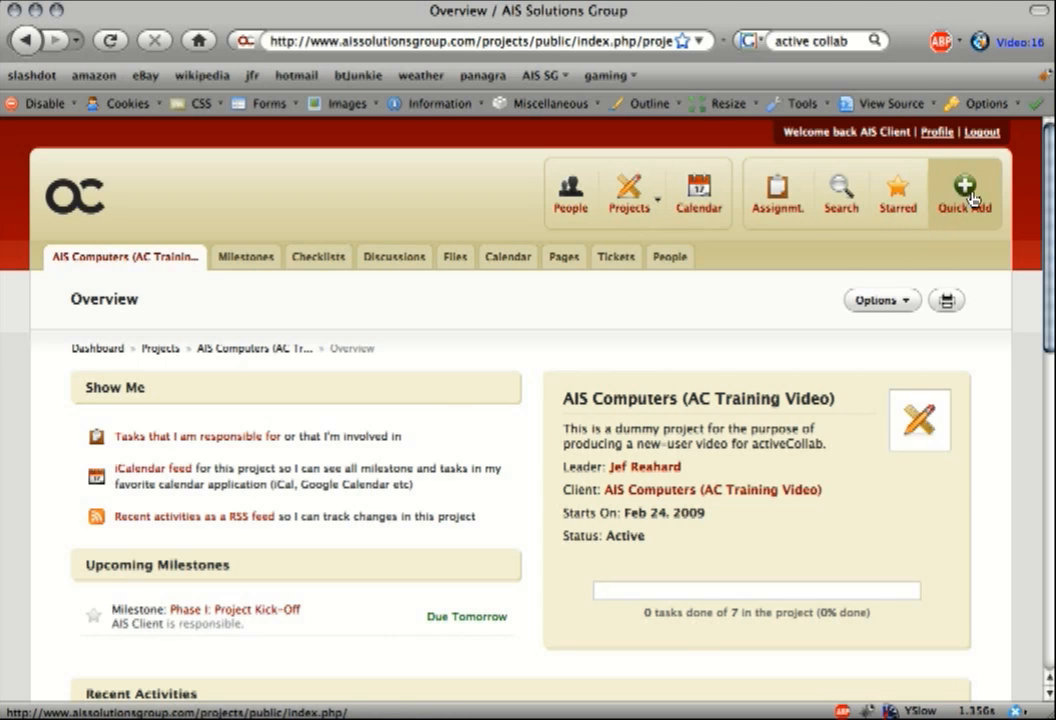
pyautogui.click(568, 192)
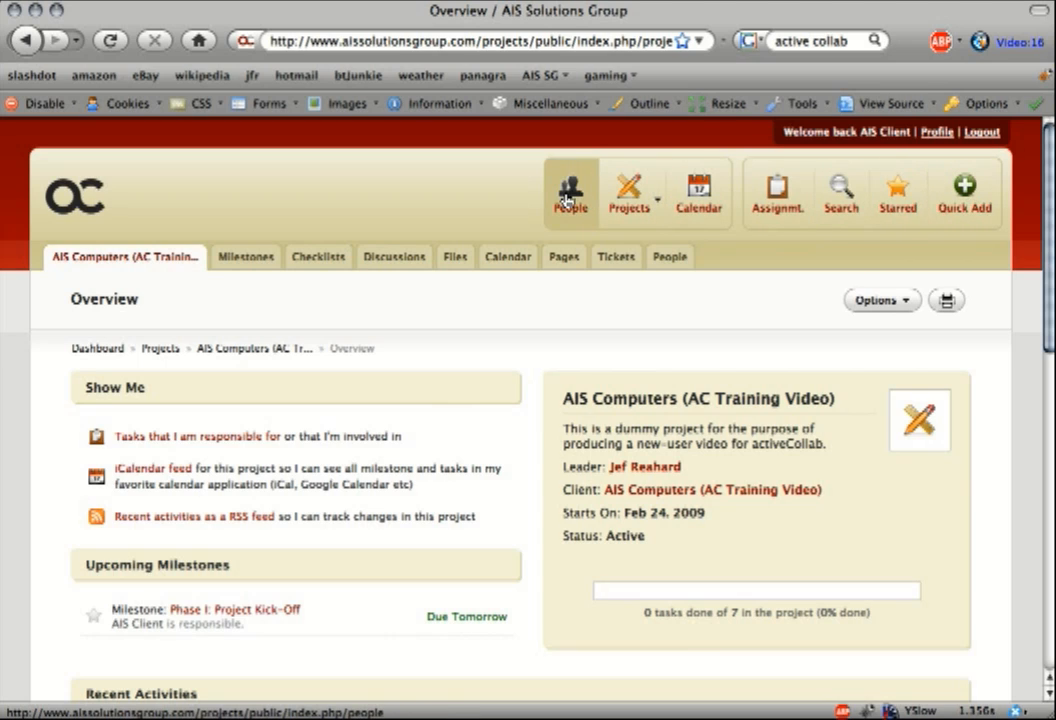
pyautogui.moveTo(396, 256)
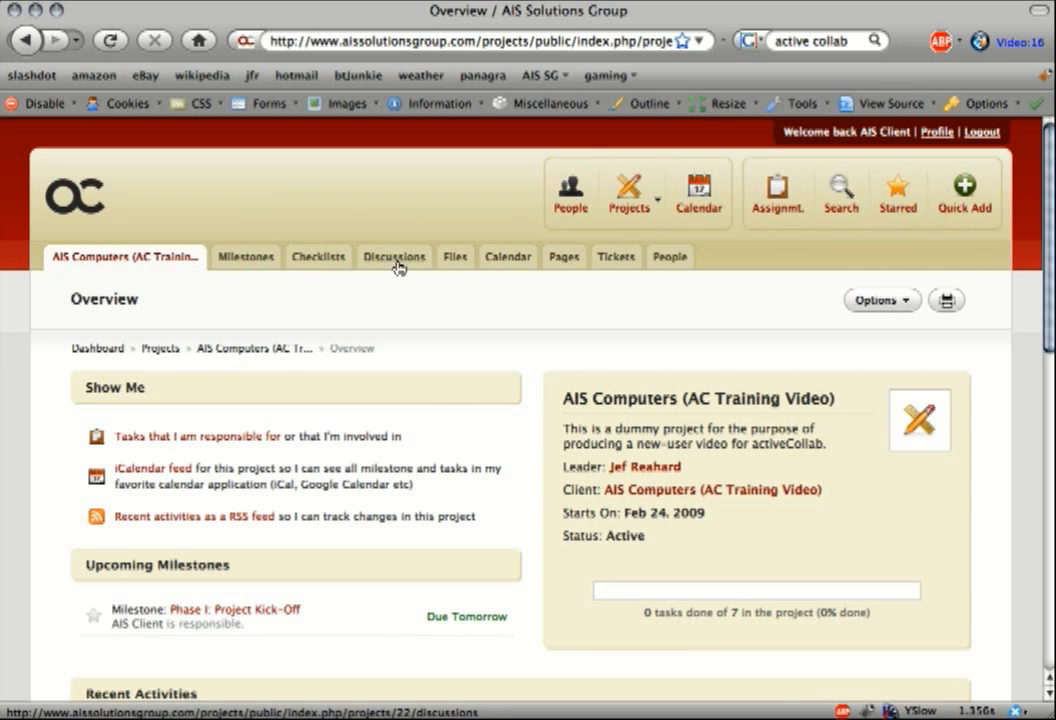
pyautogui.moveTo(218, 188)
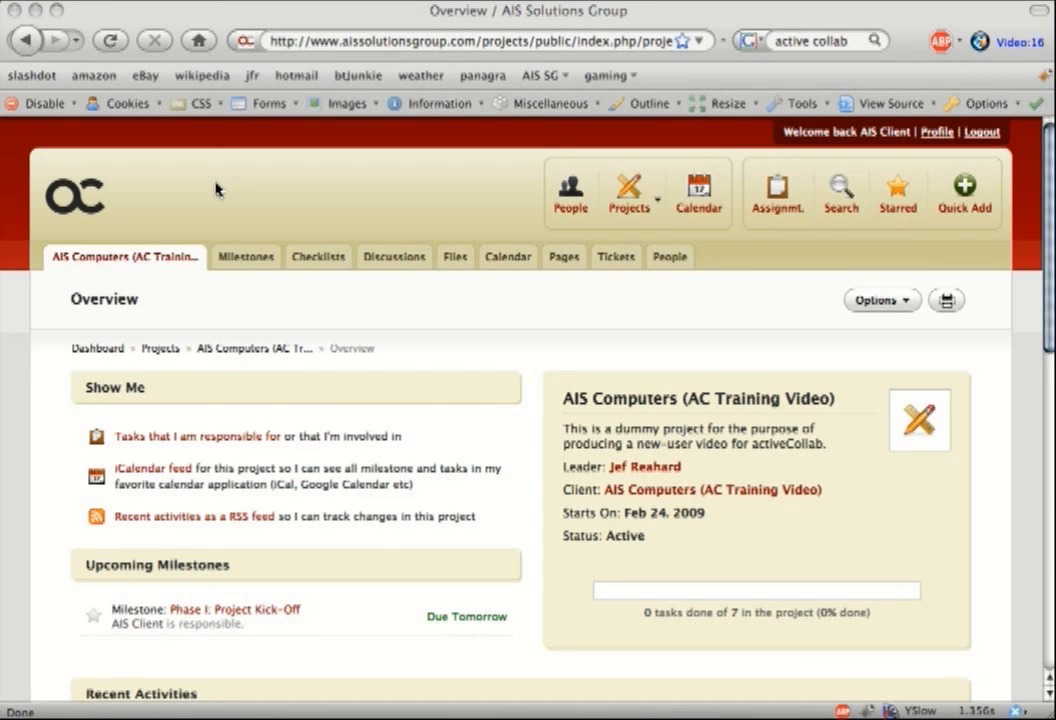
pyautogui.moveTo(236, 236)
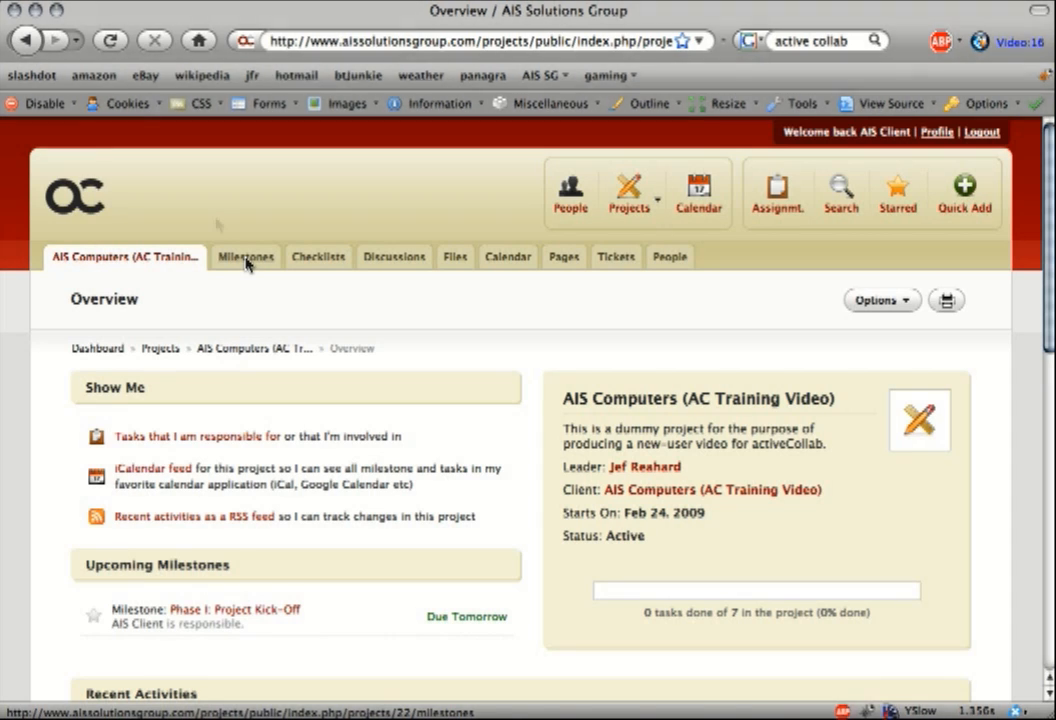
pyautogui.click(244, 256)
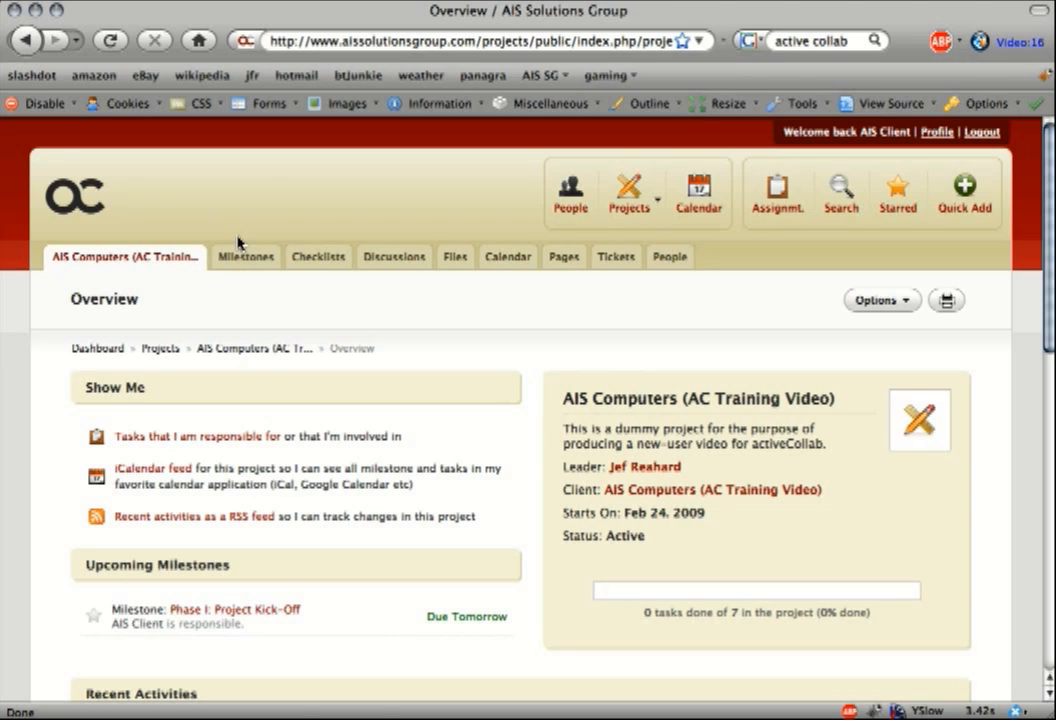
pyautogui.click(244, 256)
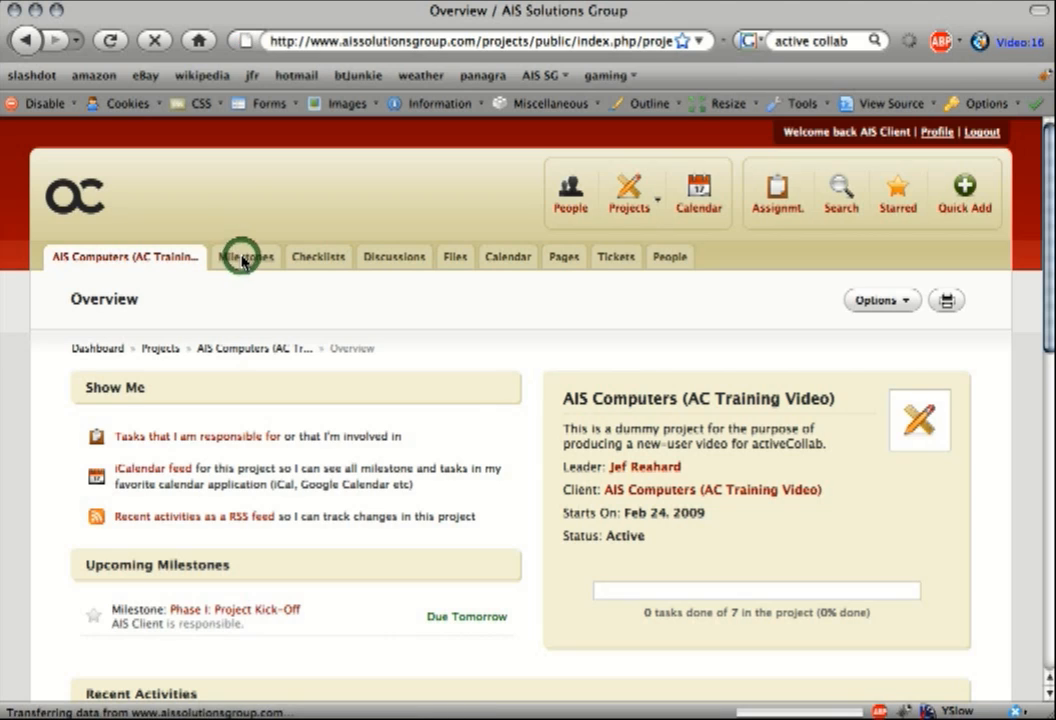
# Show the project's Active milestones list with Phase I: Project Kick-Off due tomorrow.
pyautogui.click(244, 256)
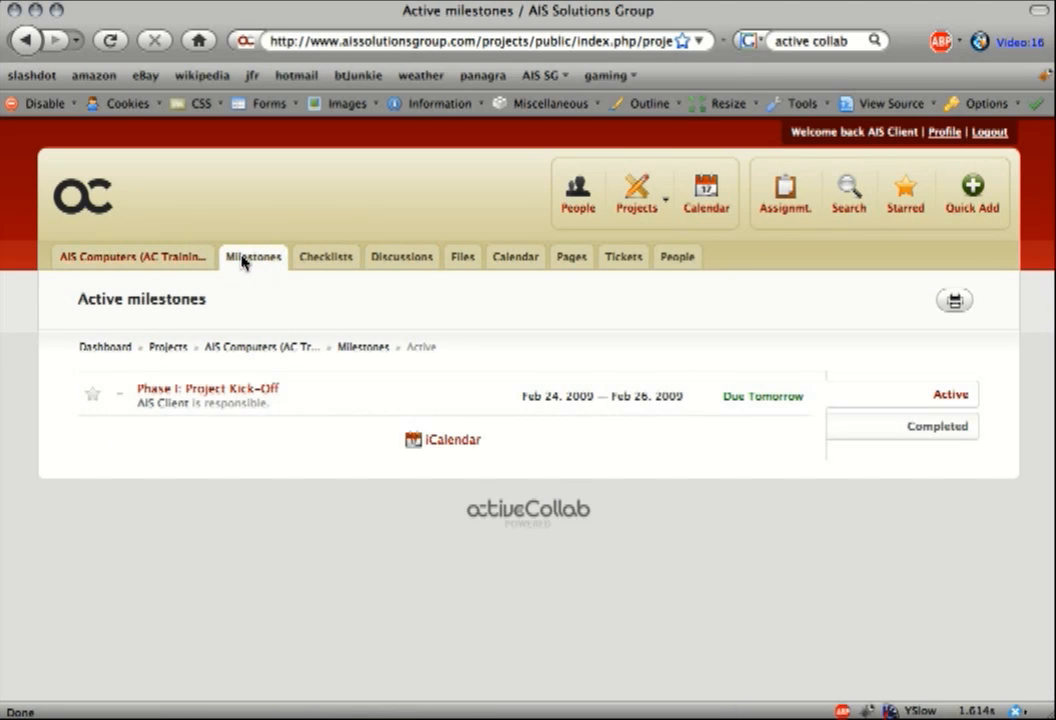
pyautogui.moveTo(248, 364)
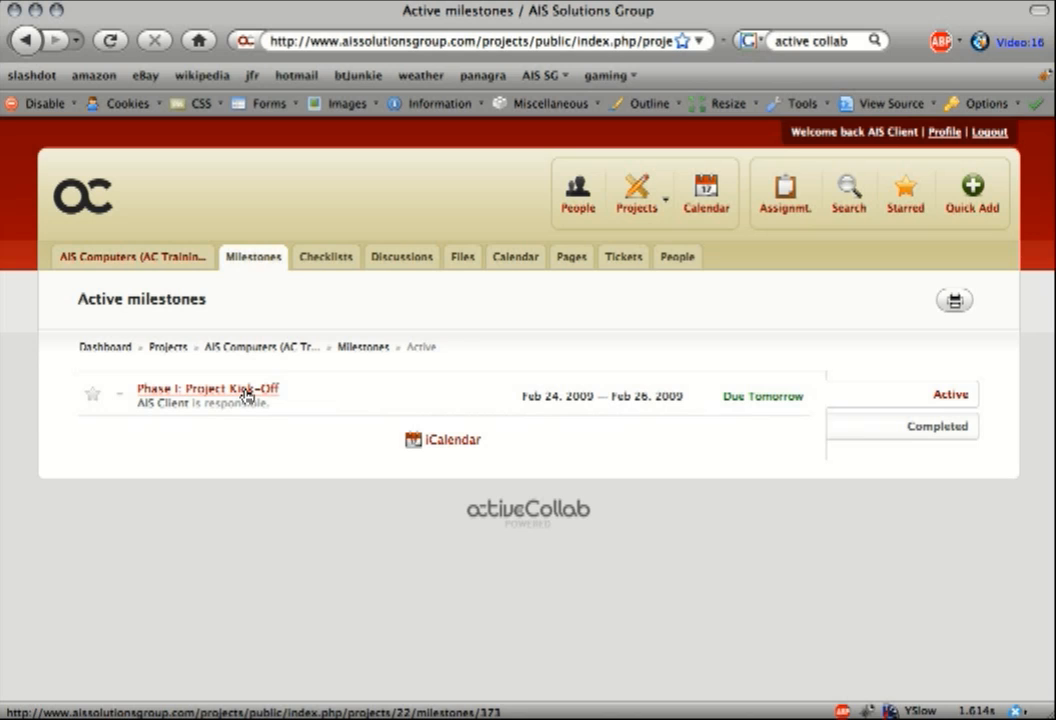
# Review the Phase I: Project Kick-Off milestone's checklists, discussions, pages and two tickets.
pyautogui.click(204, 388)
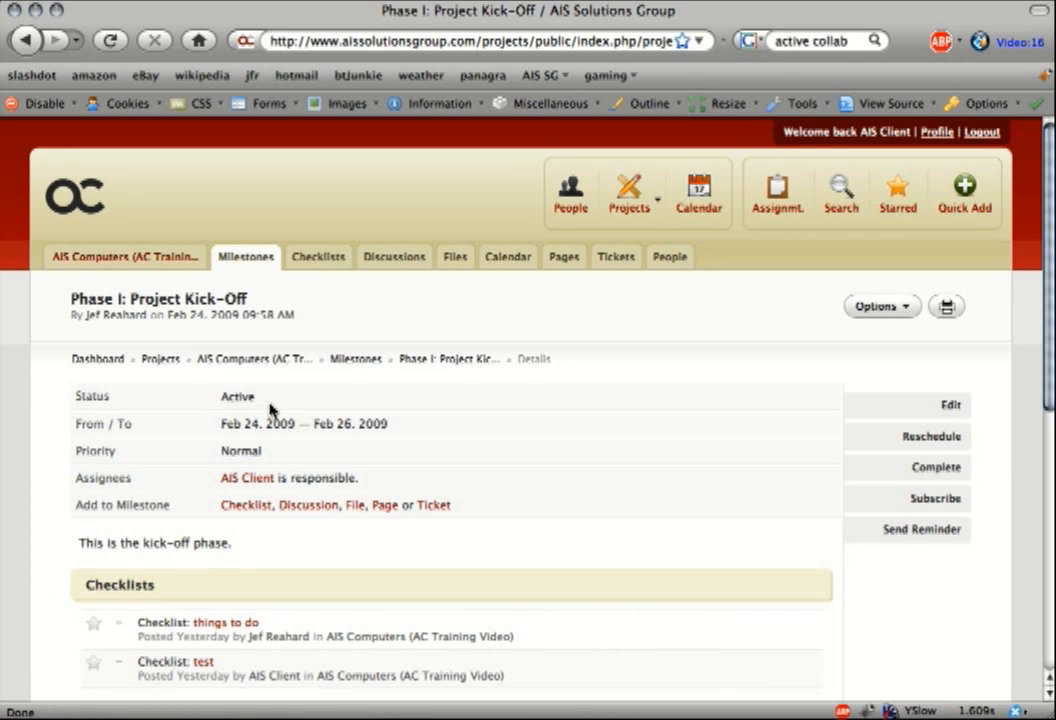
pyautogui.moveTo(488, 456)
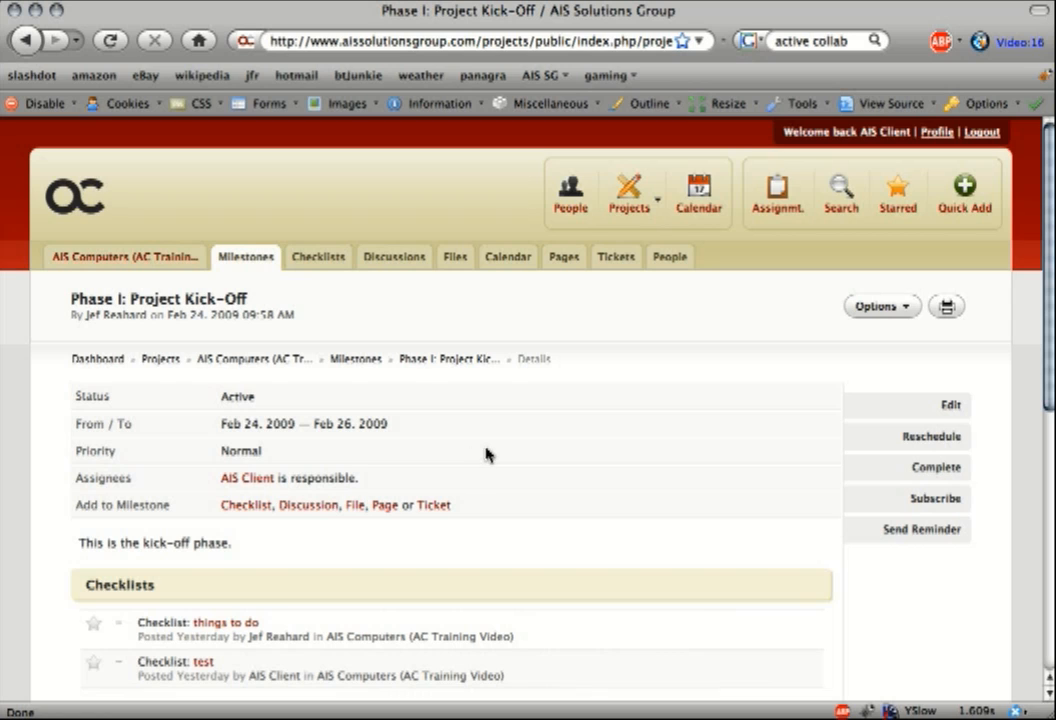
pyautogui.moveTo(810, 524)
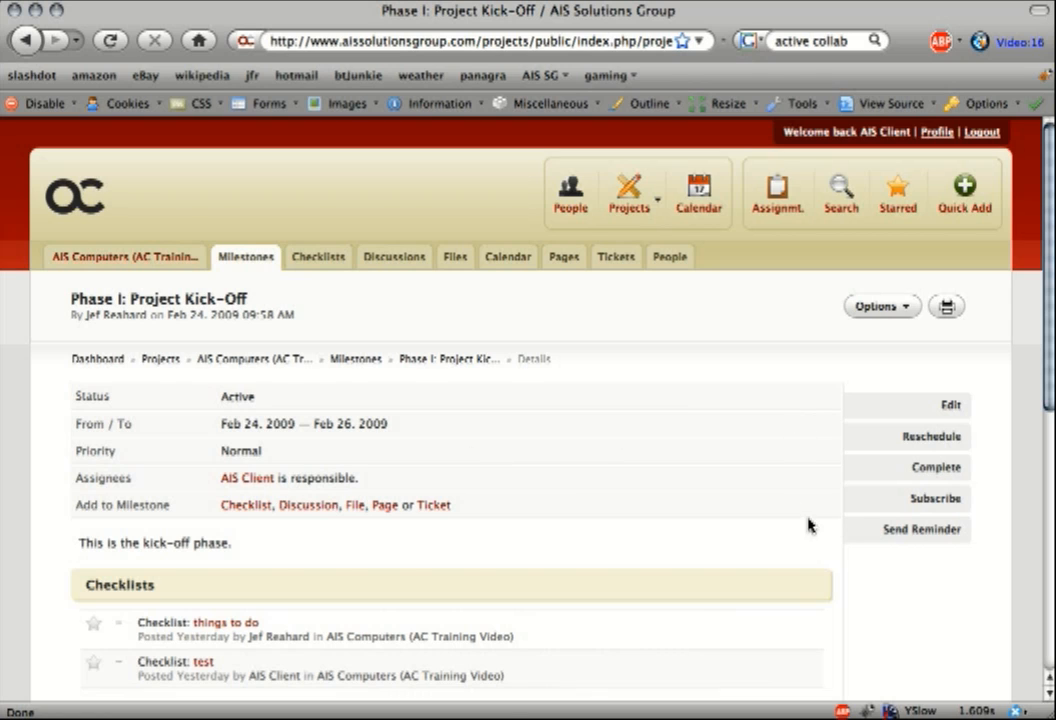
pyautogui.scroll(-3)
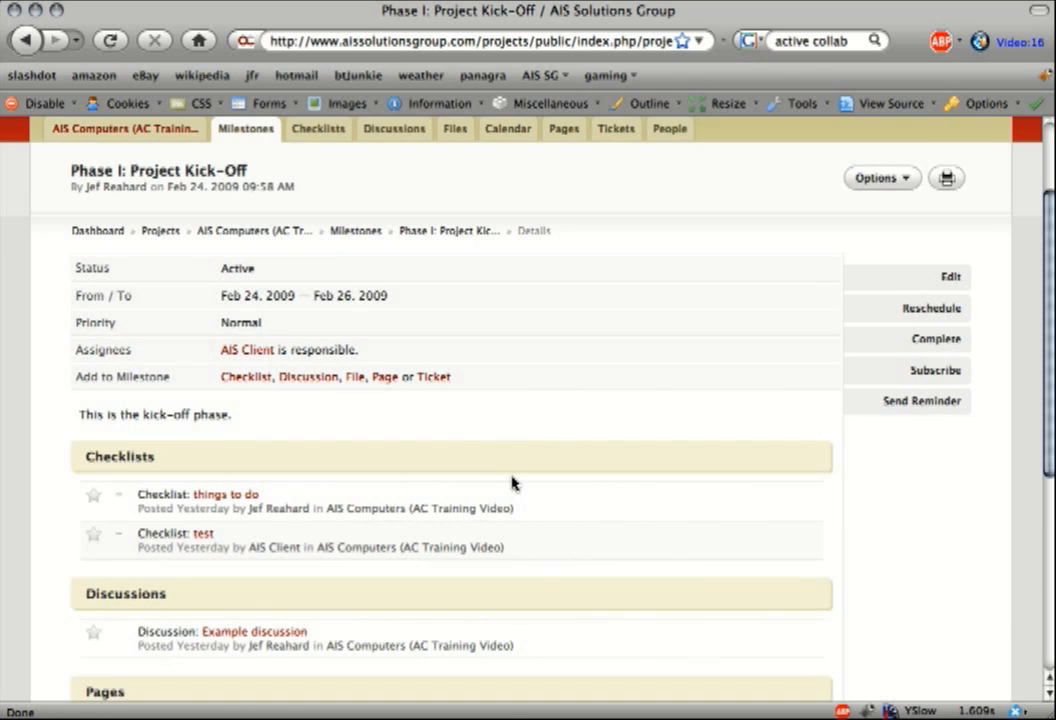
pyautogui.scroll(-3)
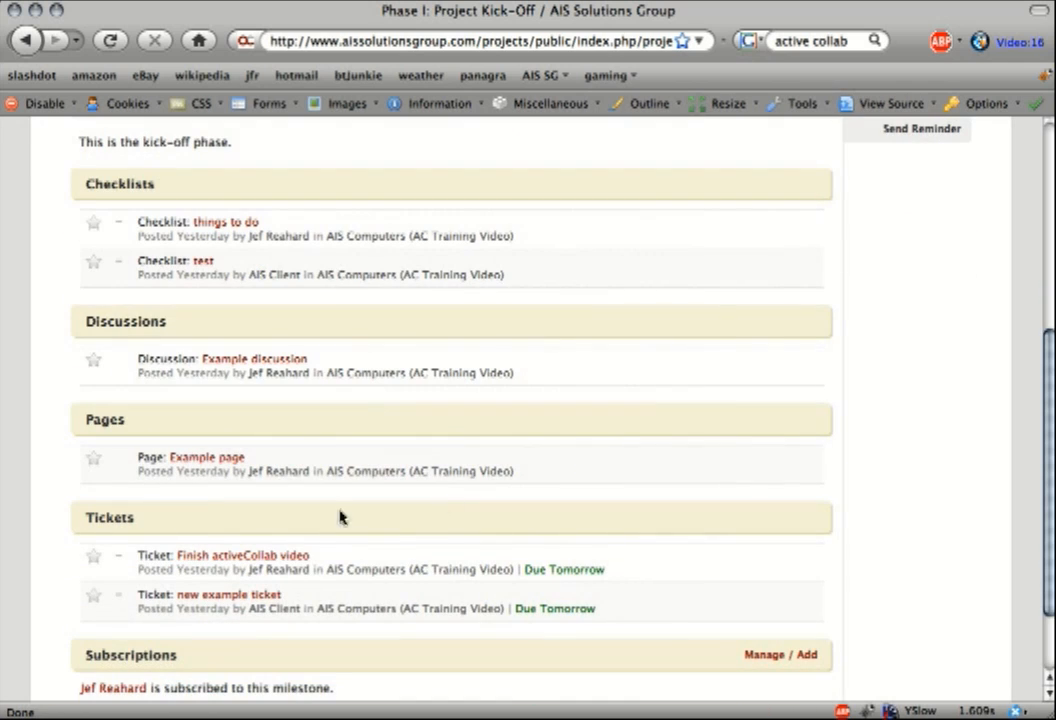
pyautogui.moveTo(140, 522)
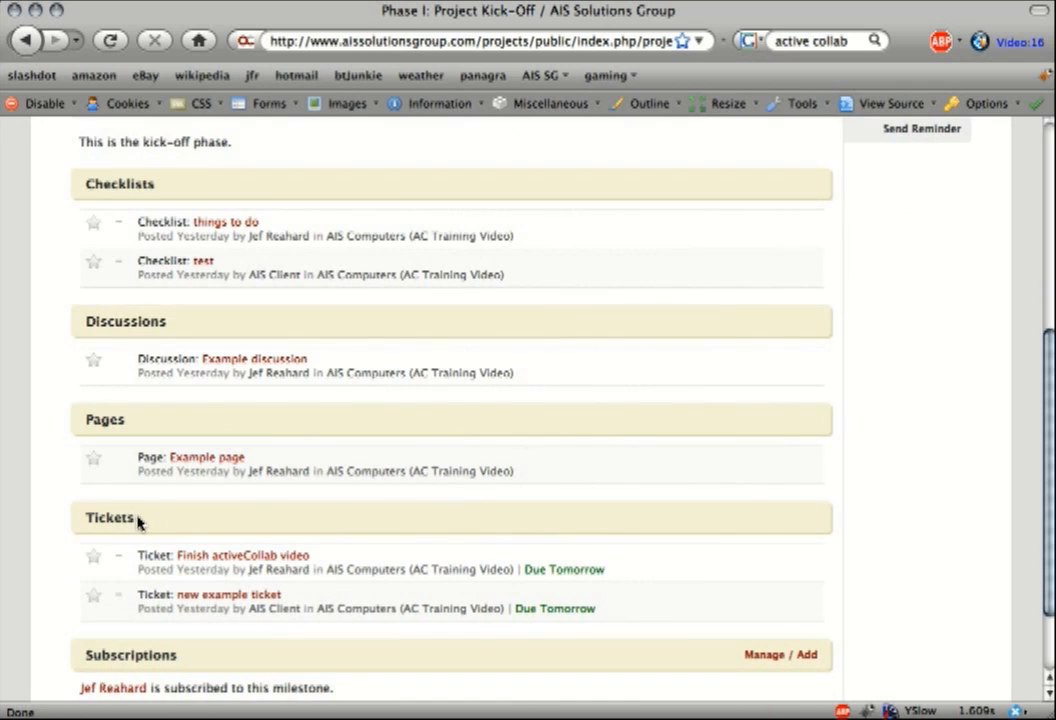
pyautogui.moveTo(148, 524)
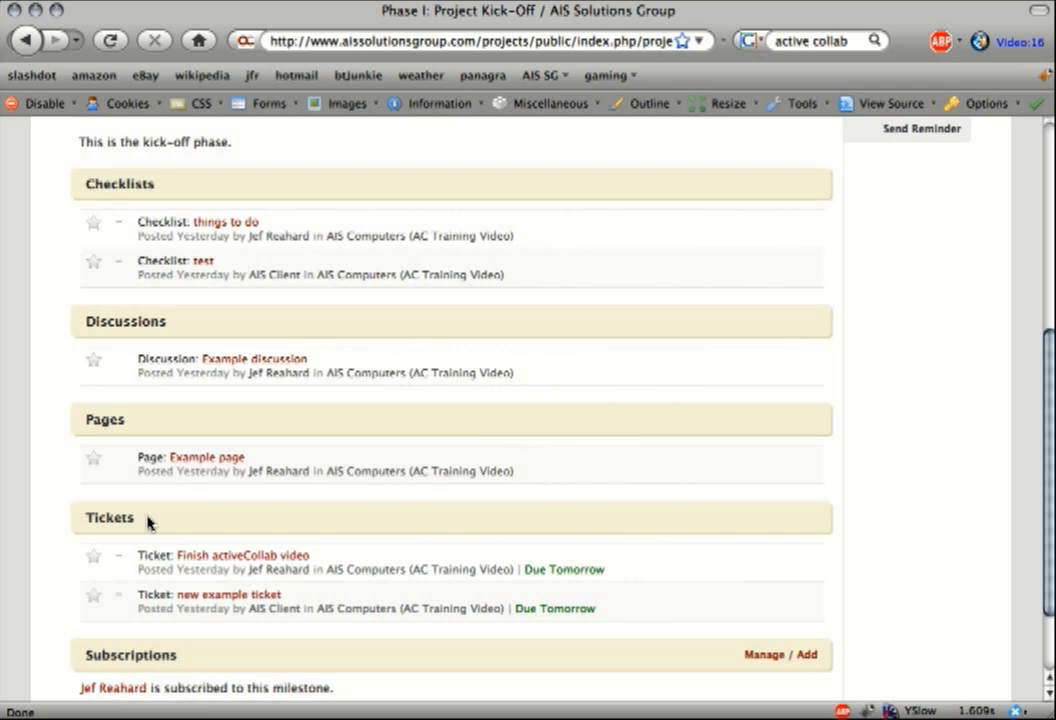
pyautogui.moveTo(218, 530)
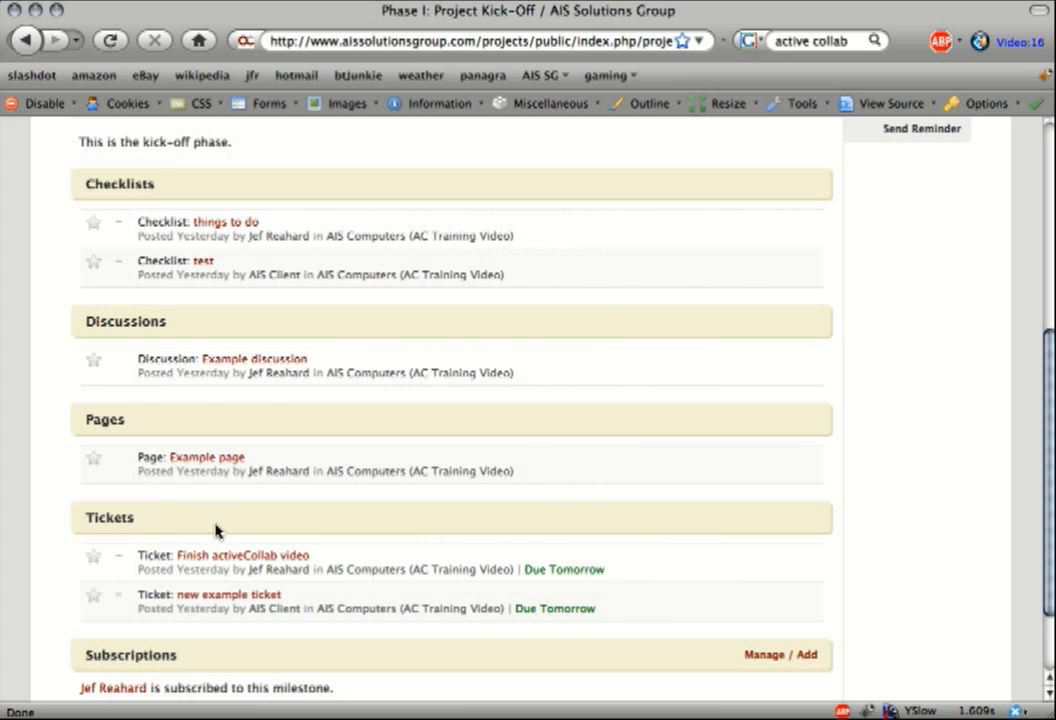
pyautogui.moveTo(234, 560)
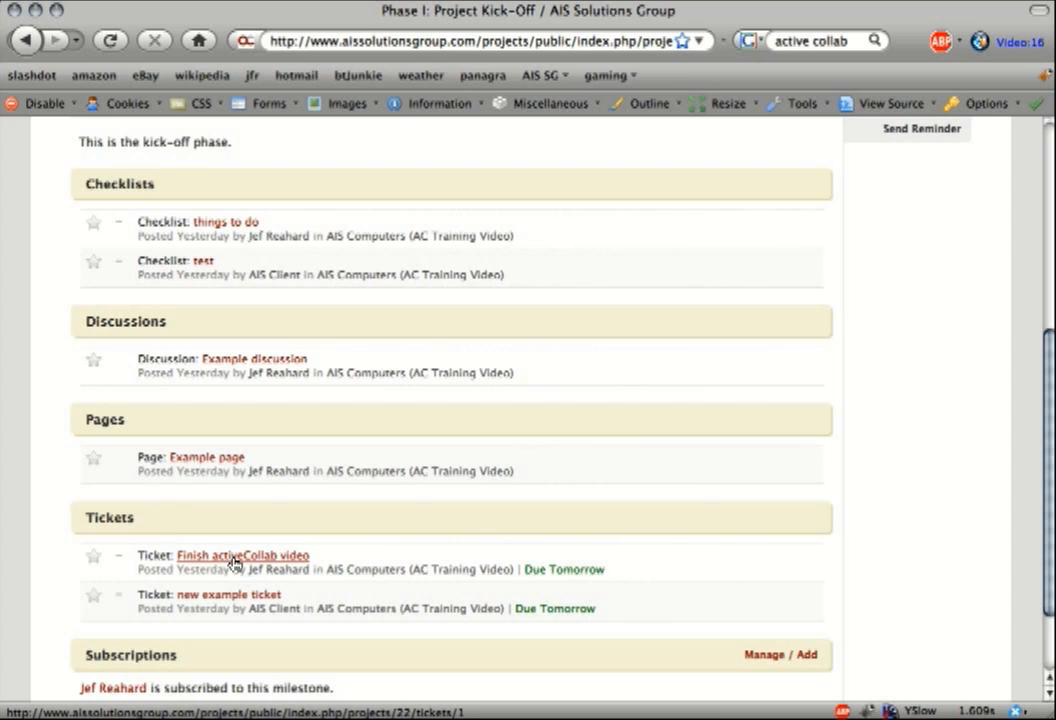
pyautogui.click(240, 556)
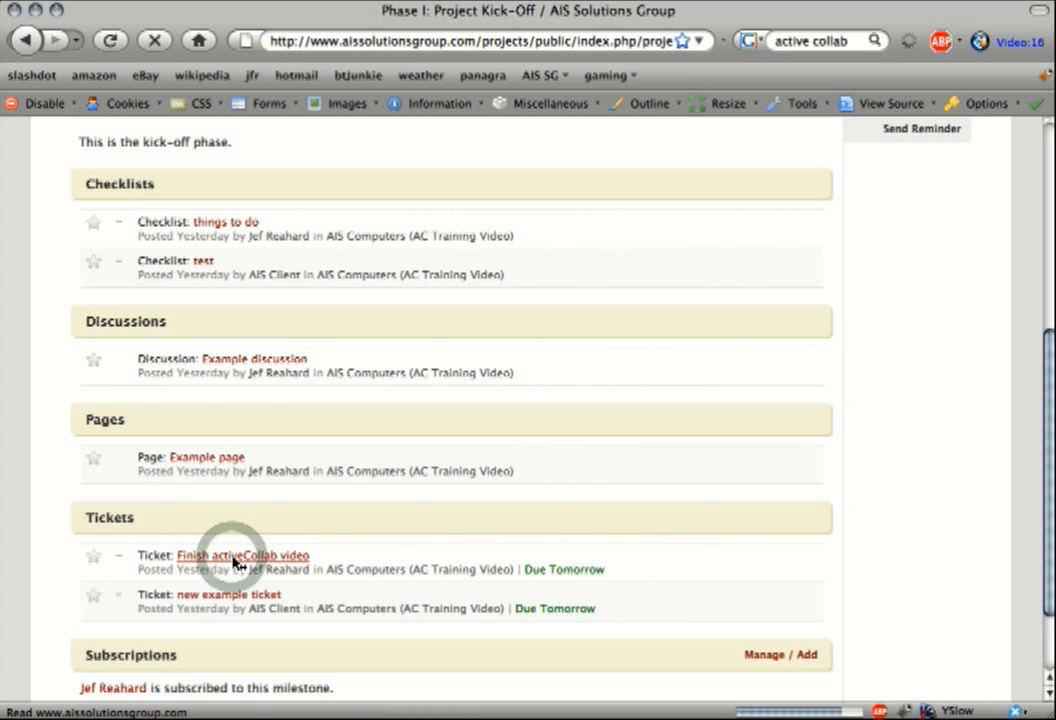
# Review Ticket #1 'Finish activeCollab video': Open, Normal priority, due Feb 26, 2009.
pyautogui.click(238, 556)
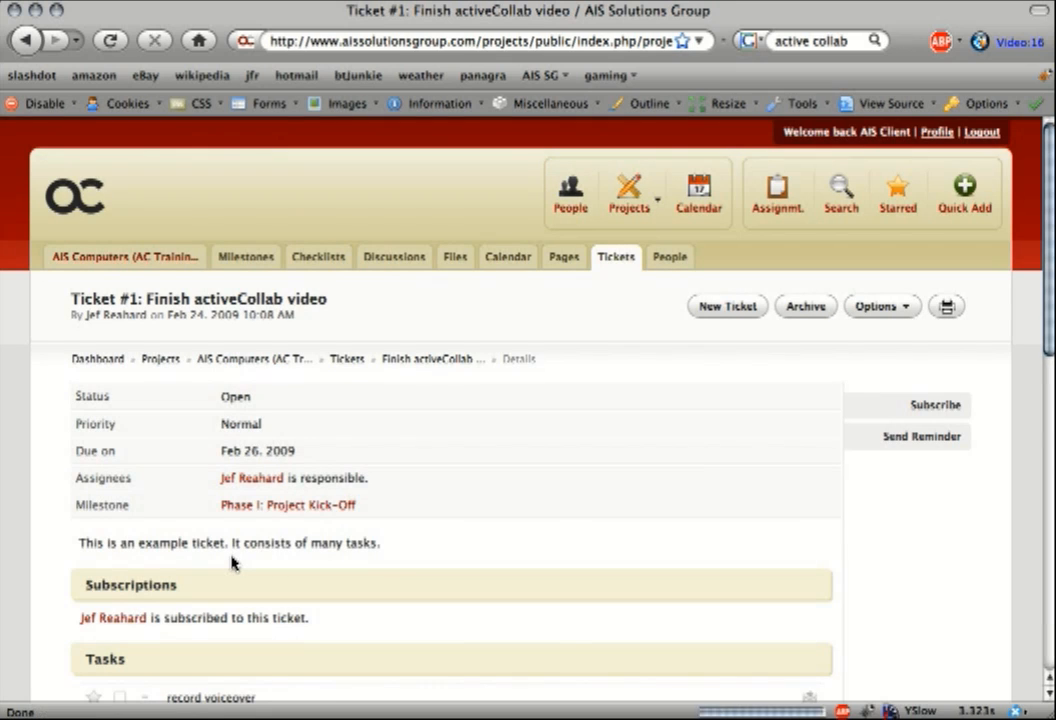
pyautogui.moveTo(398, 446)
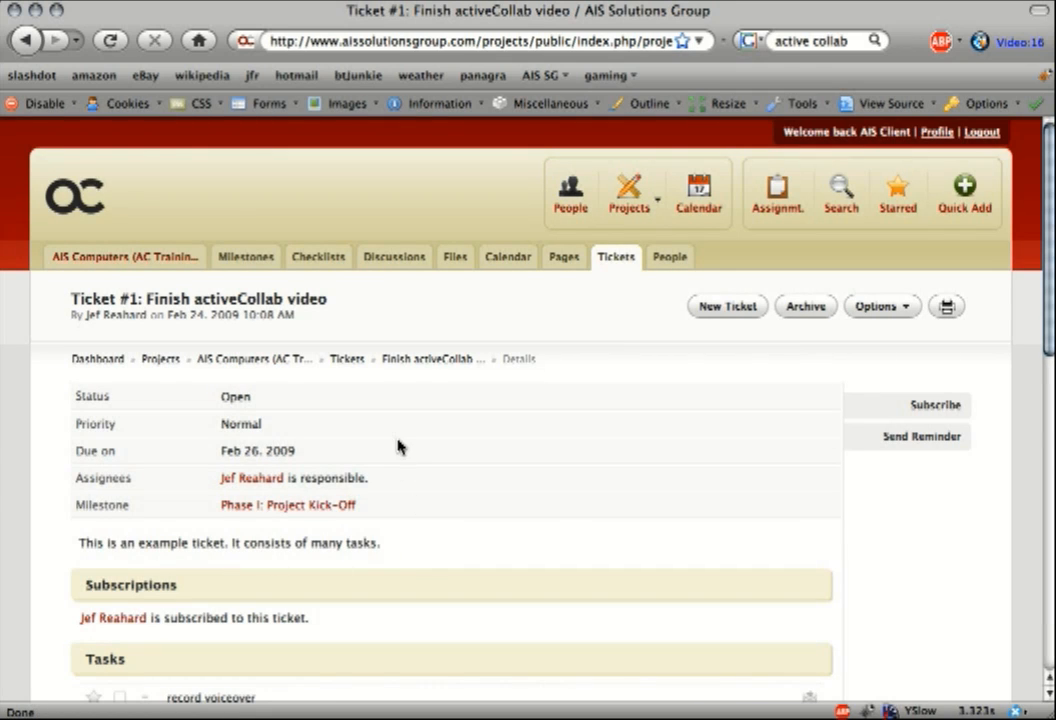
pyautogui.moveTo(290, 452)
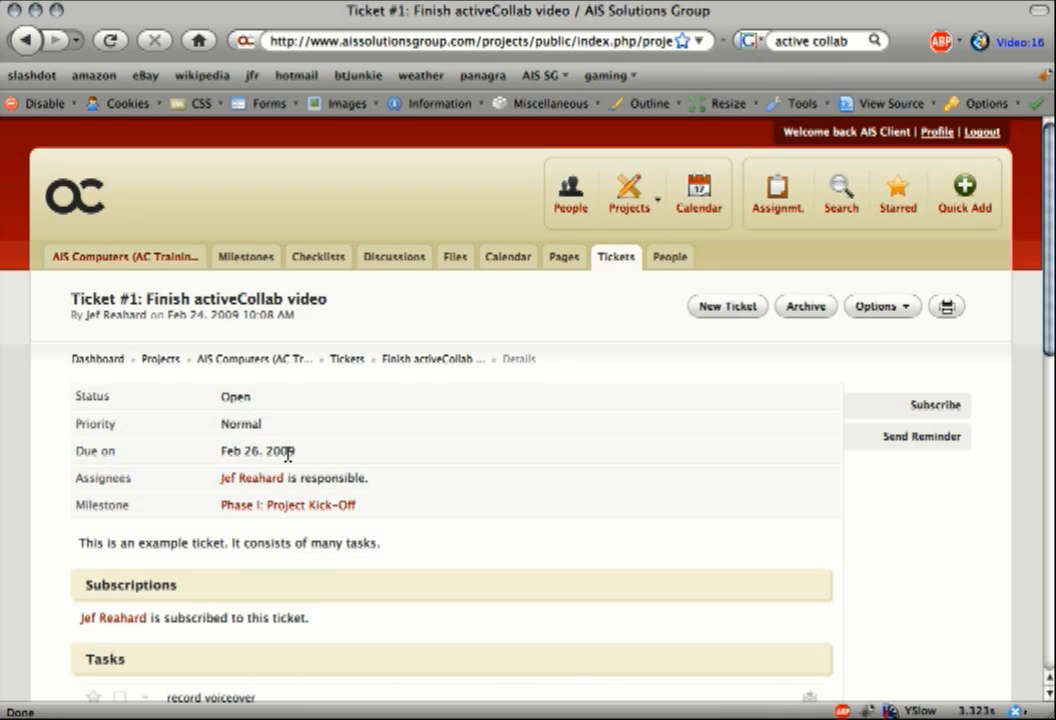
pyautogui.moveTo(282, 472)
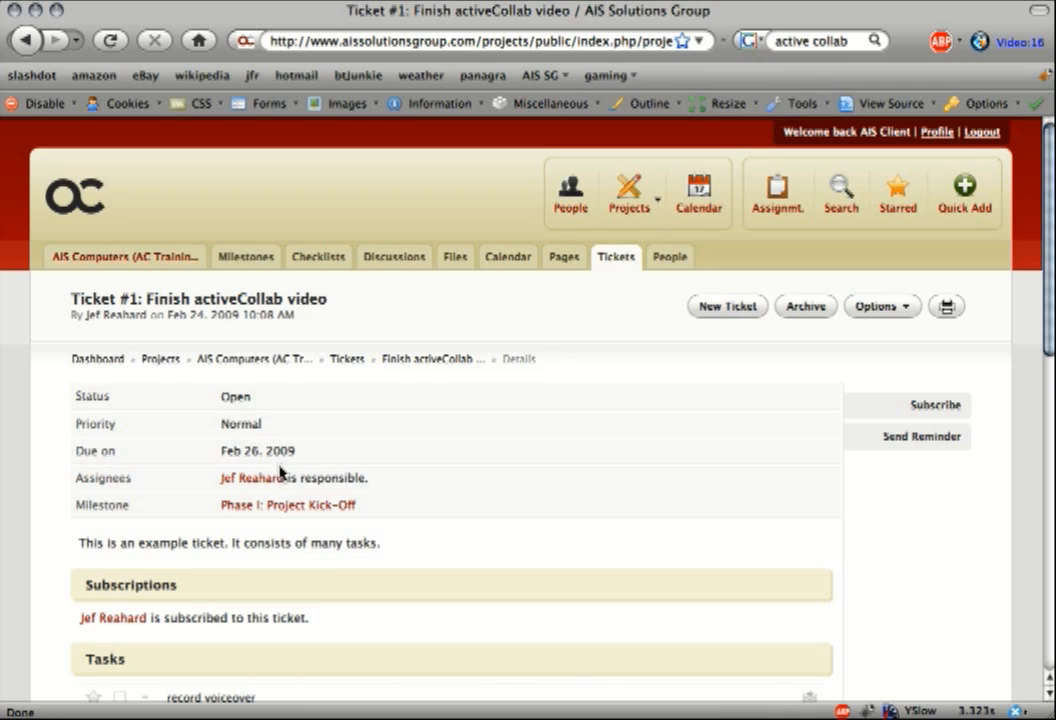
pyautogui.moveTo(340, 528)
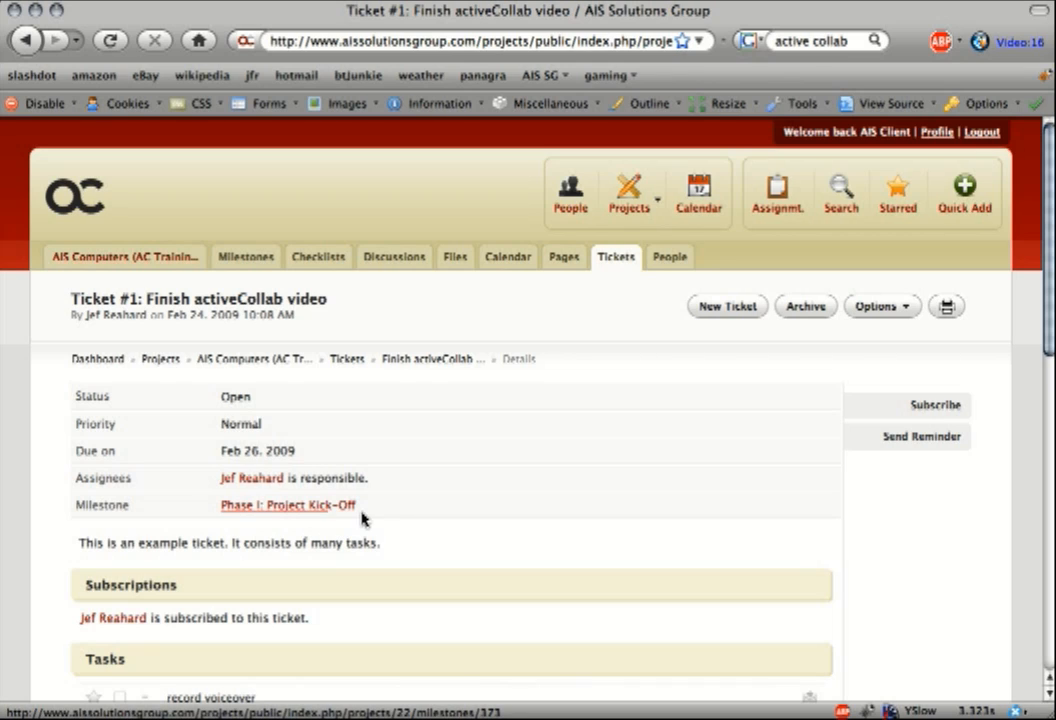
pyautogui.moveTo(442, 496)
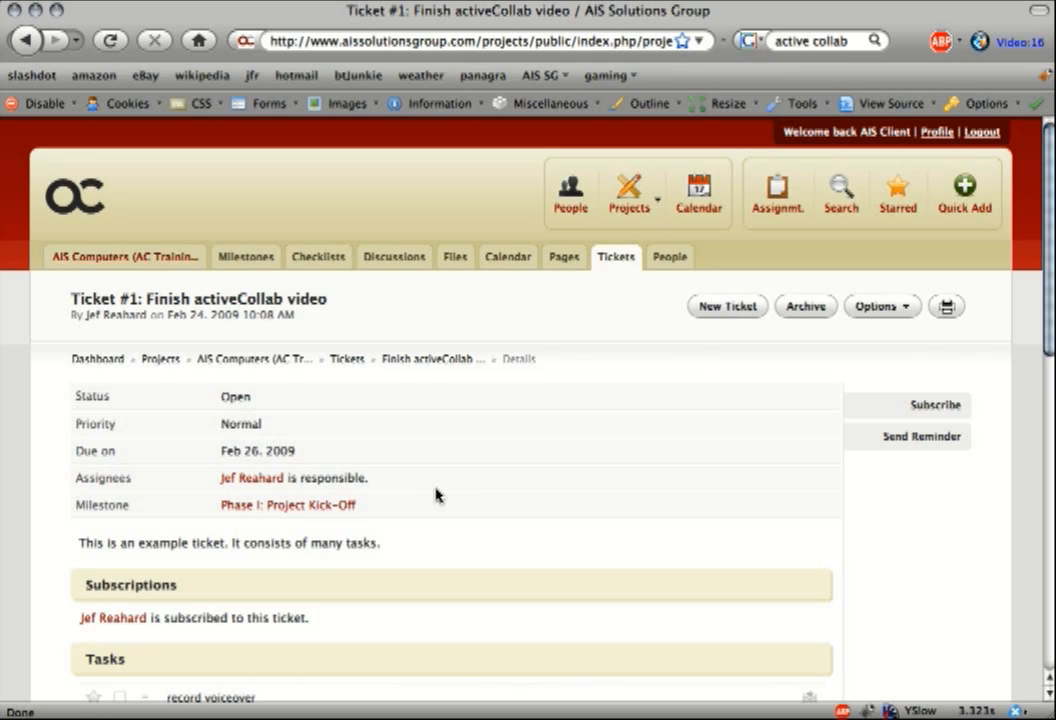
pyautogui.moveTo(440, 480)
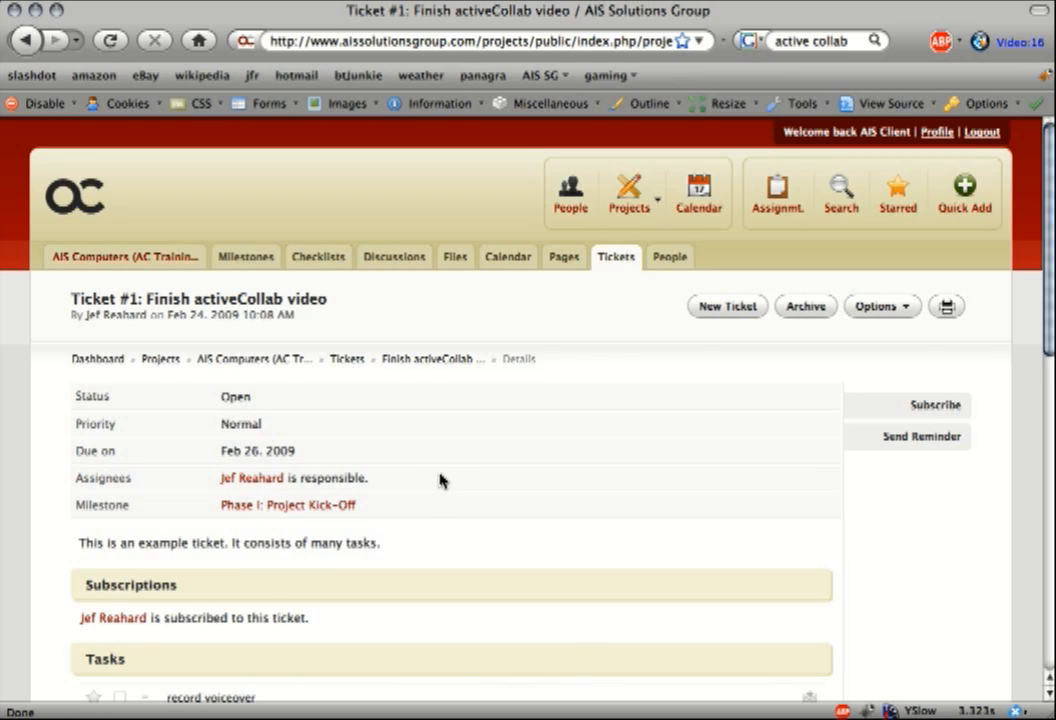
pyautogui.scroll(-3)
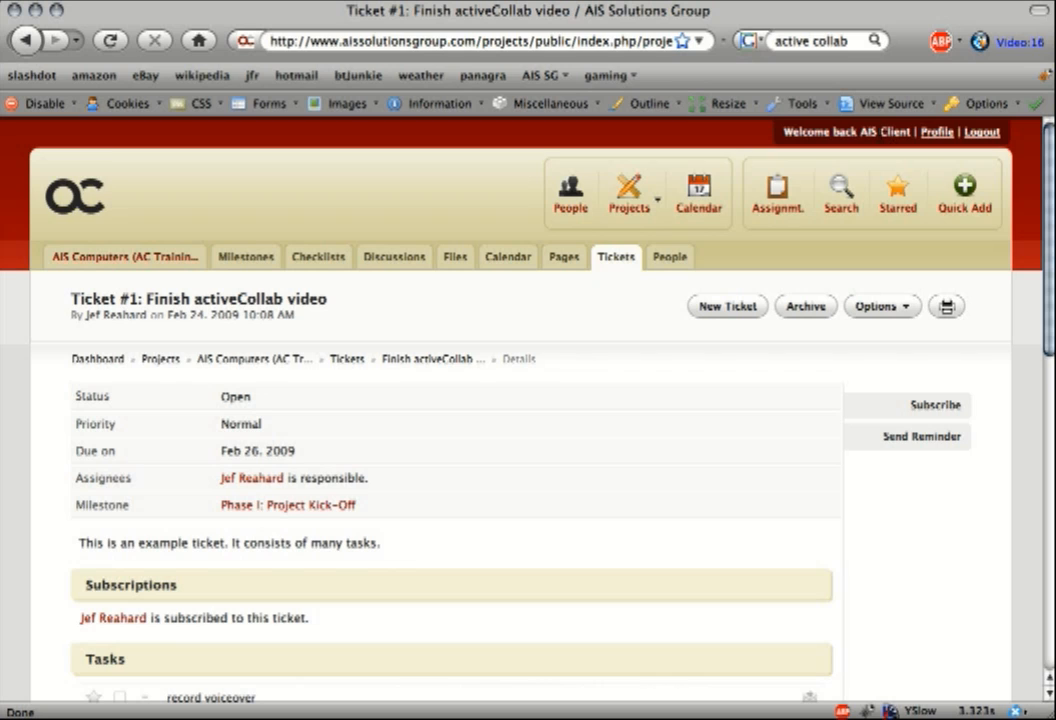
pyautogui.moveTo(730, 136)
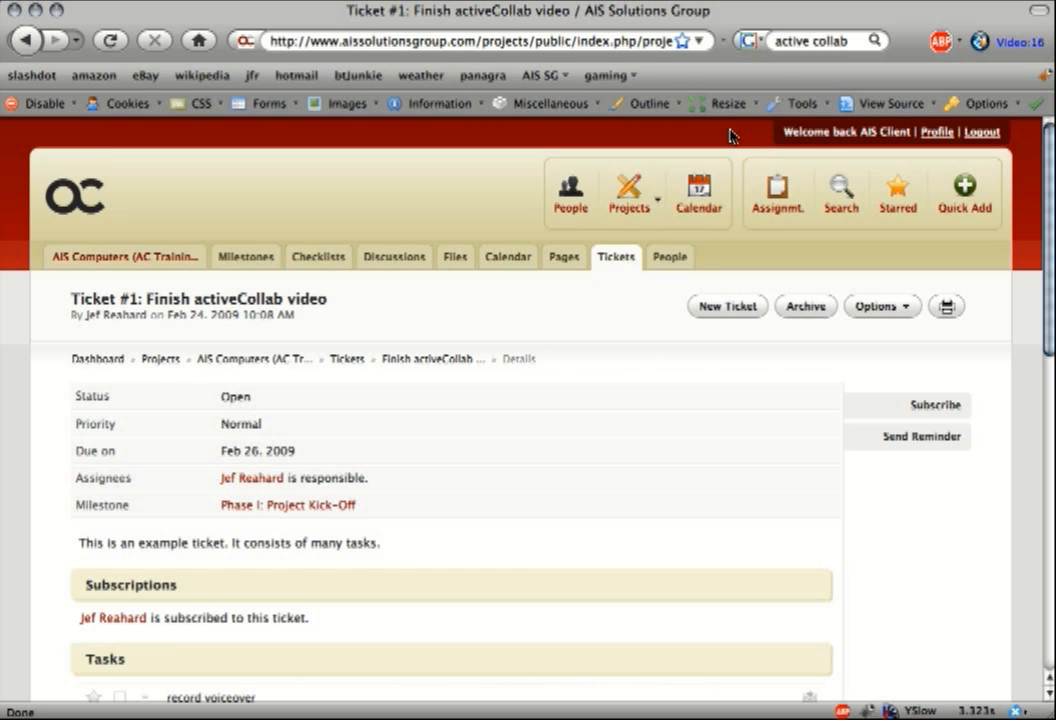
pyautogui.scroll(-3)
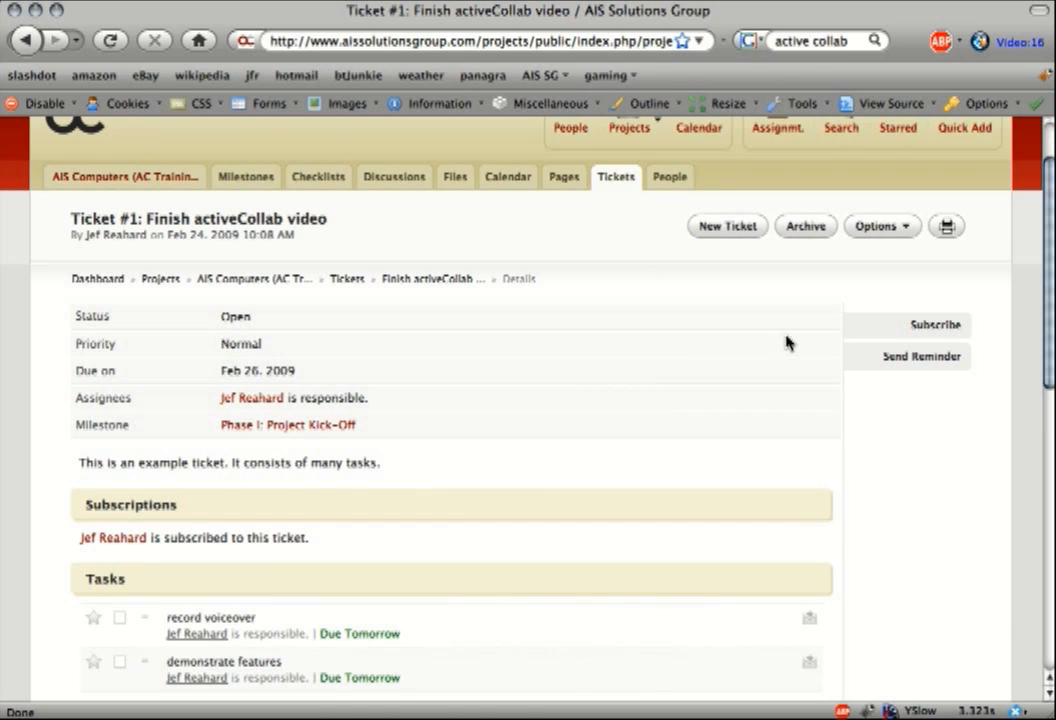
# Subscribe the client to the ticket and review its Subscriptions, Tasks and Comments.
pyautogui.click(924, 324)
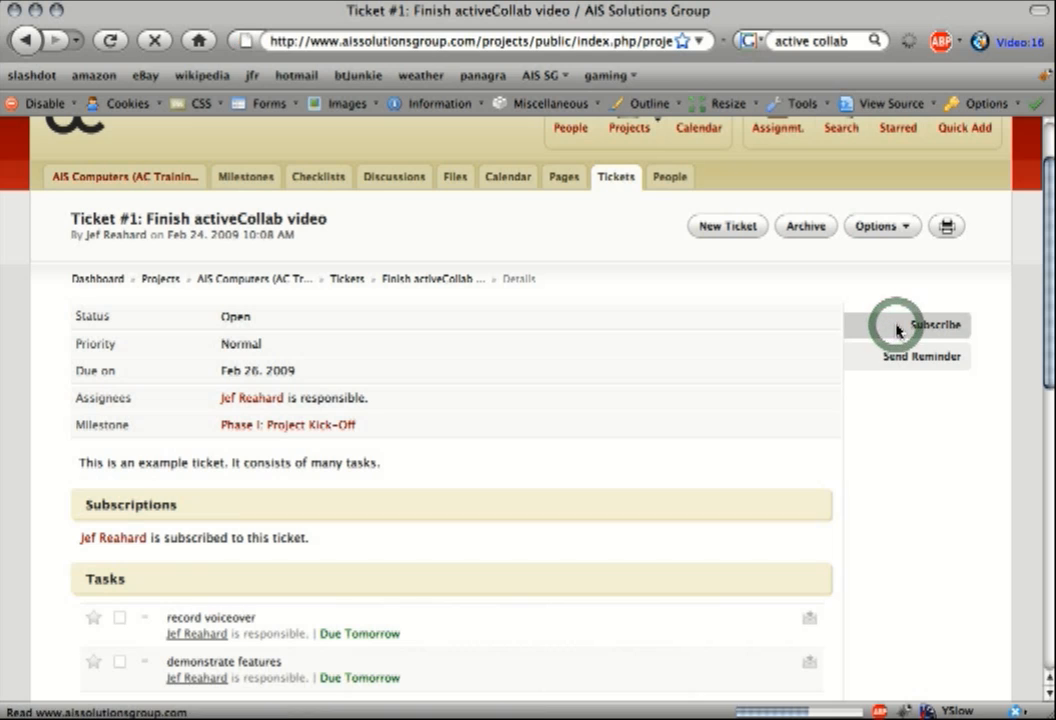
pyautogui.click(928, 324)
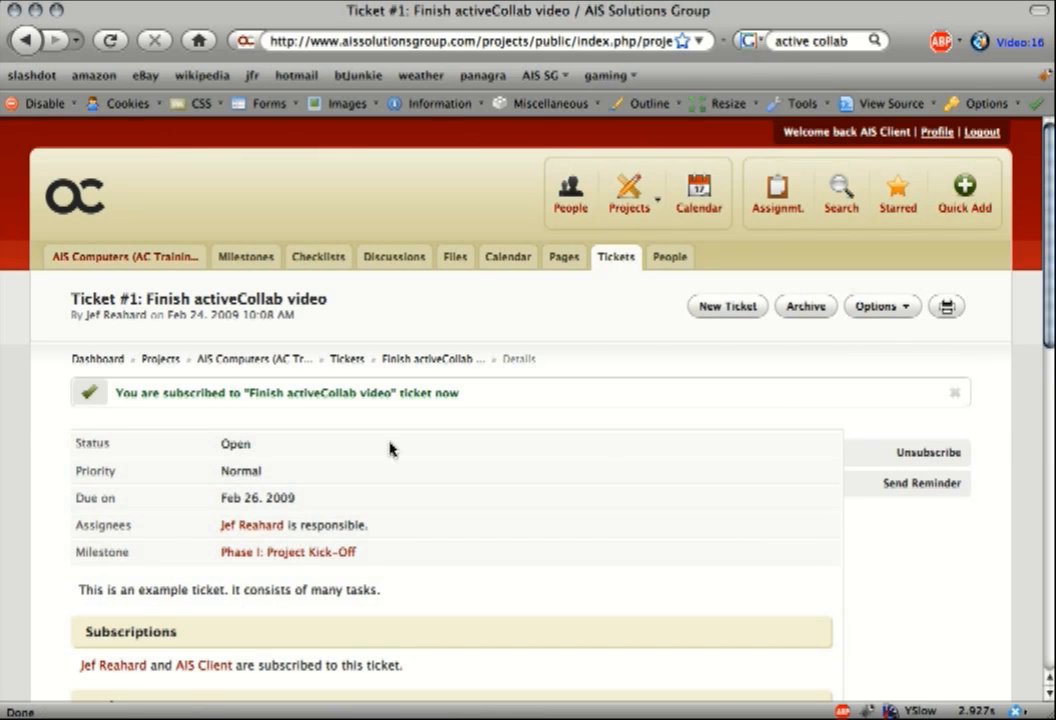
pyautogui.moveTo(330, 404)
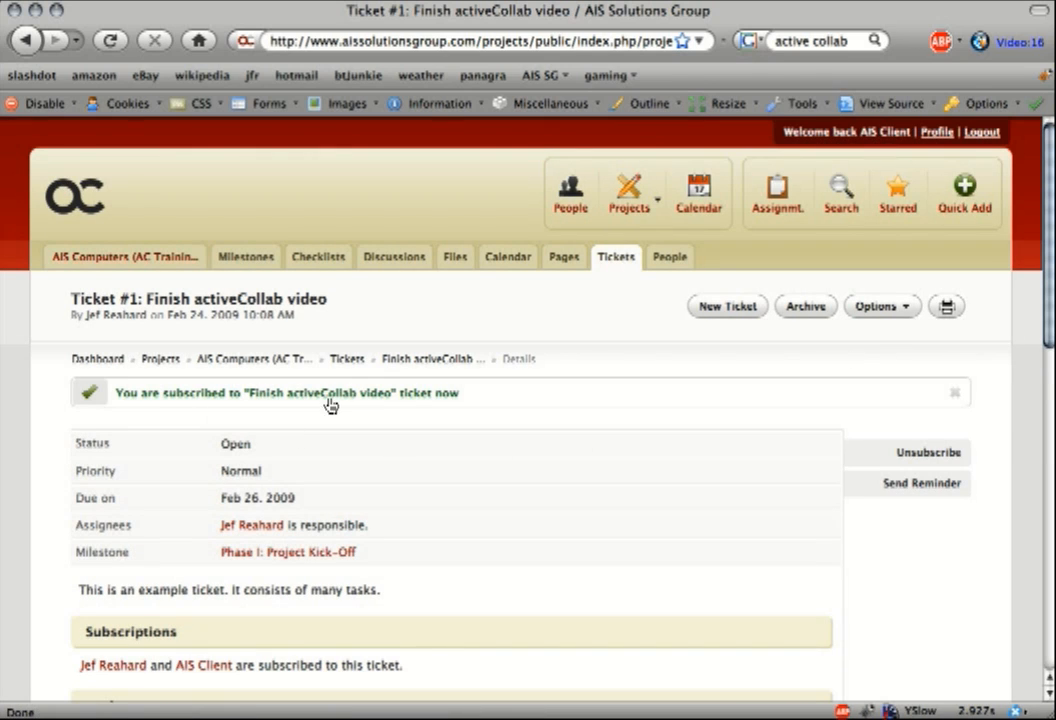
pyautogui.scroll(-3)
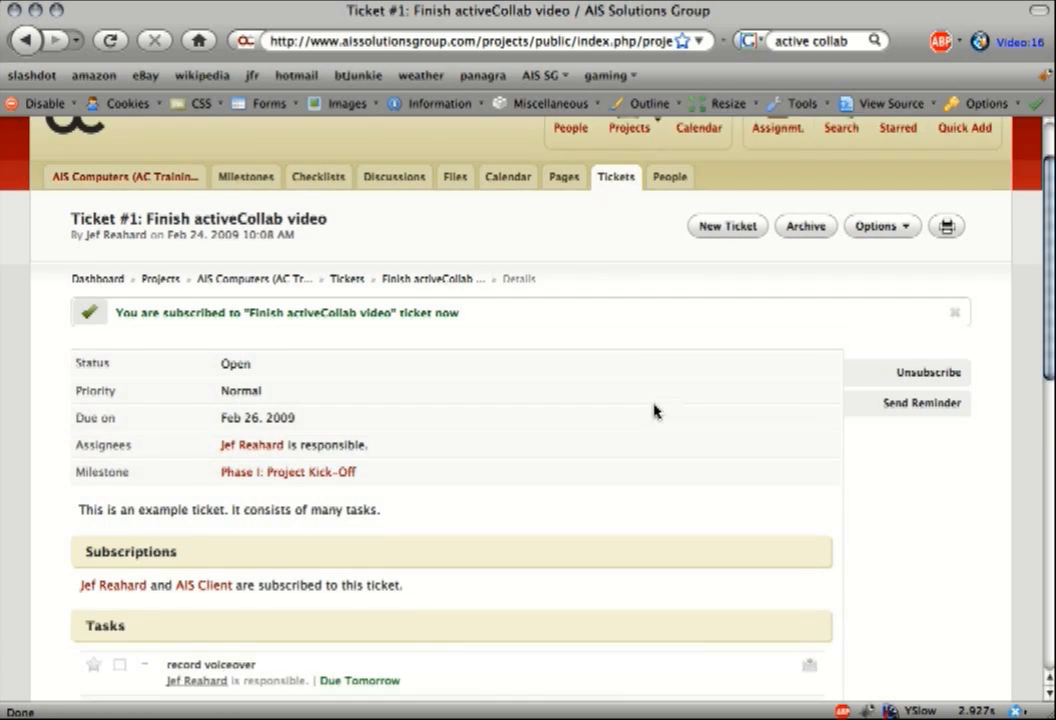
pyautogui.scroll(-3)
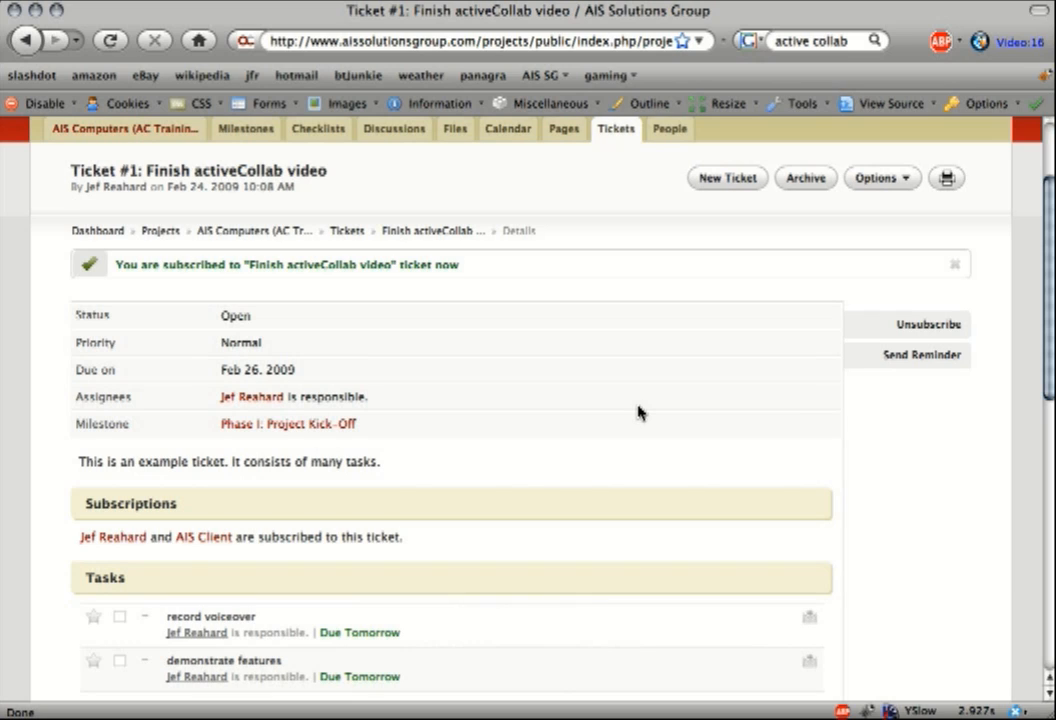
pyautogui.moveTo(616, 412)
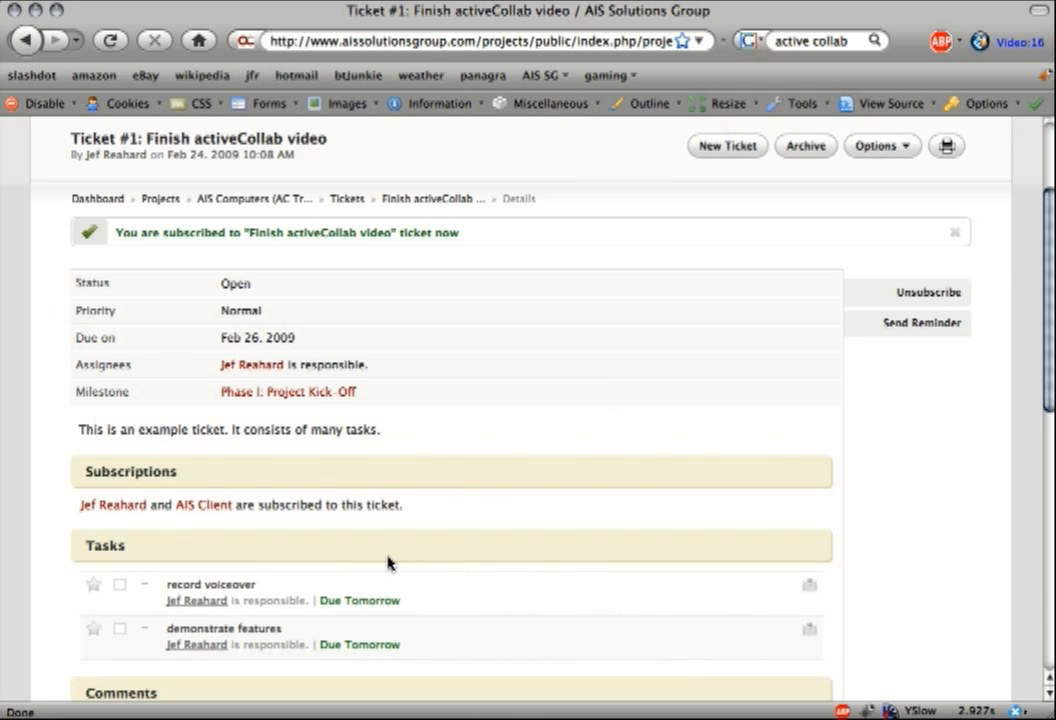
pyautogui.scroll(-3)
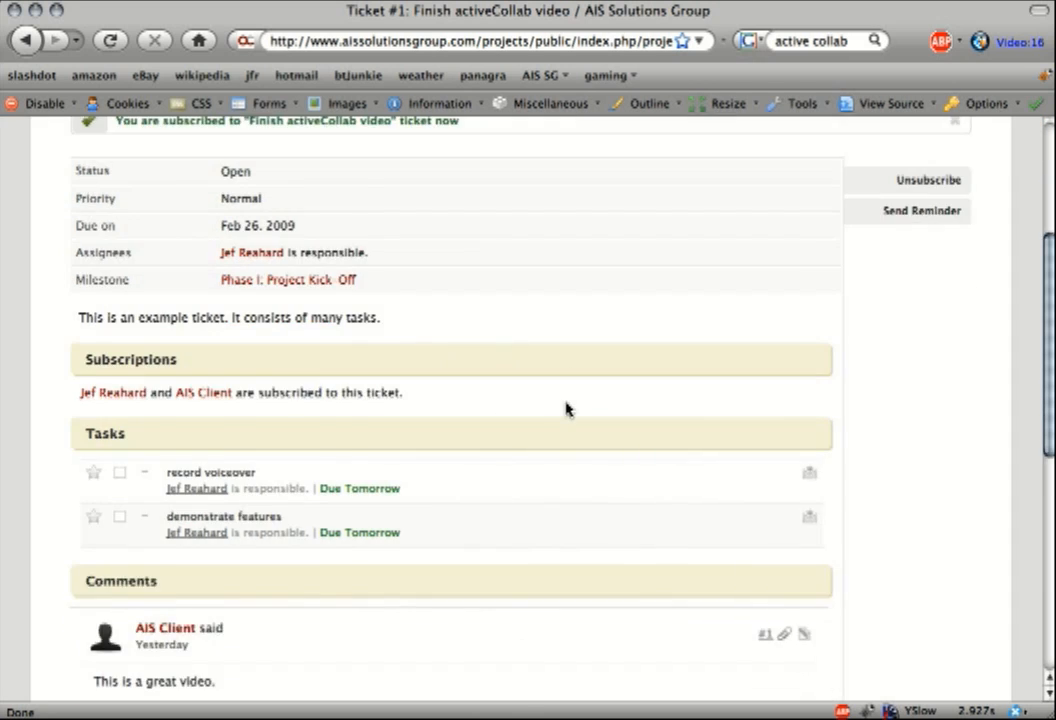